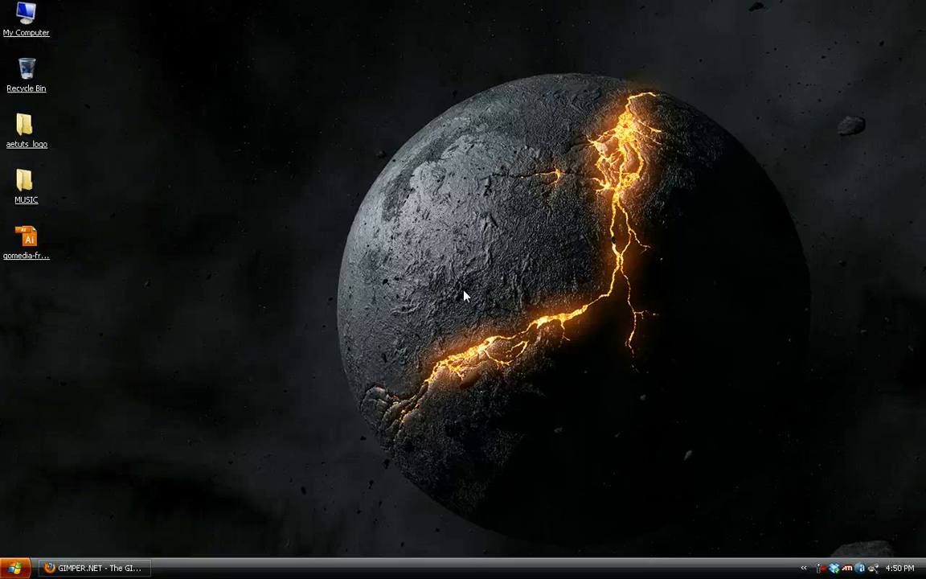
mouse_move(450, 290)
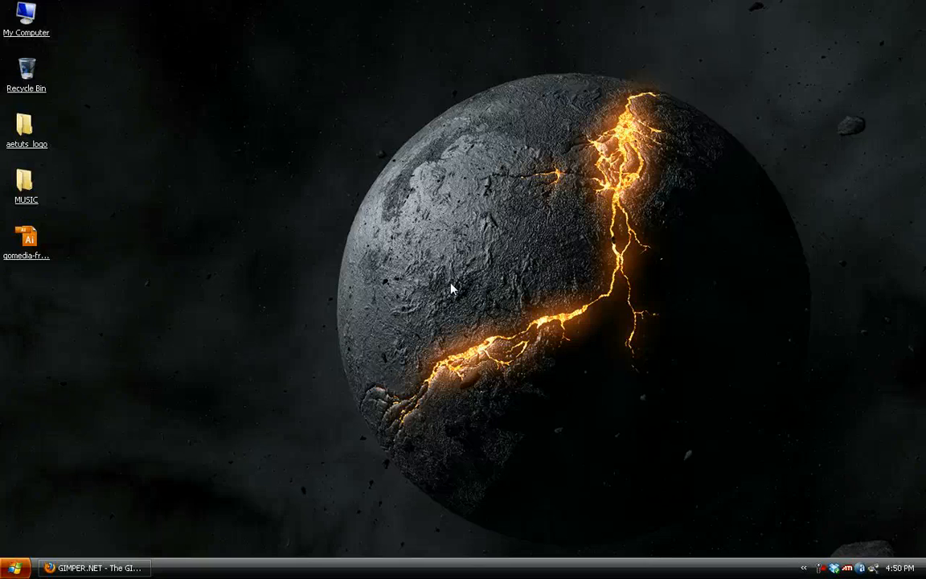
mouse_move(438, 273)
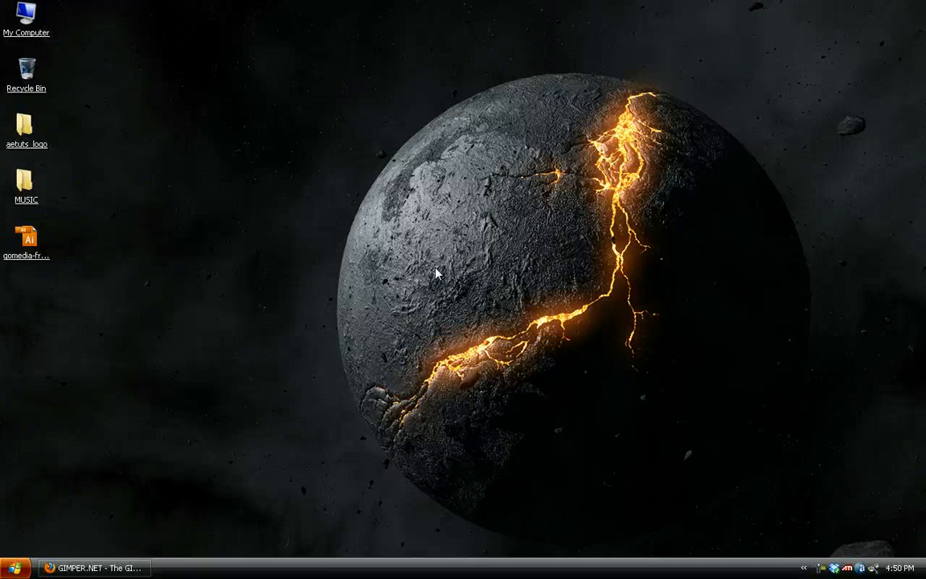
mouse_move(267, 338)
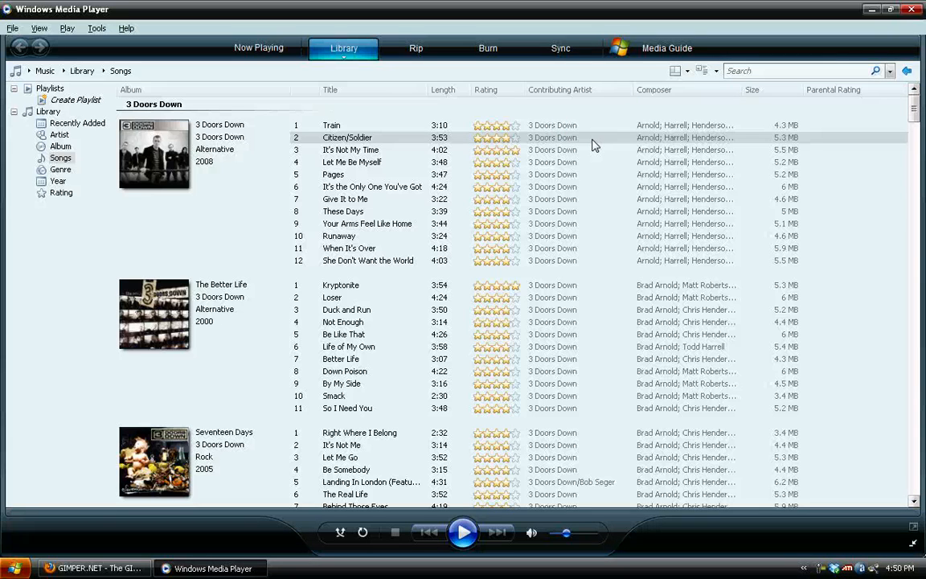
mouse_move(454, 178)
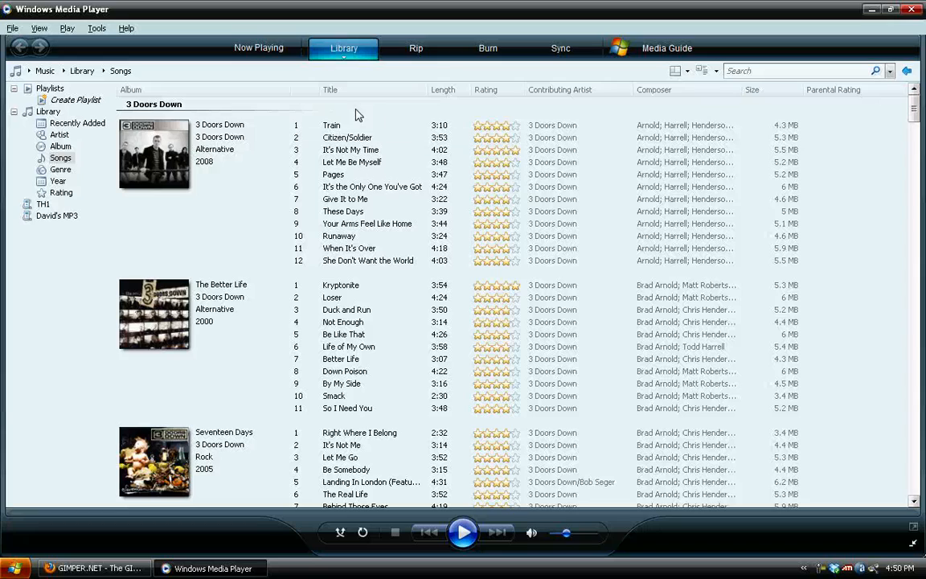
mouse_move(46, 208)
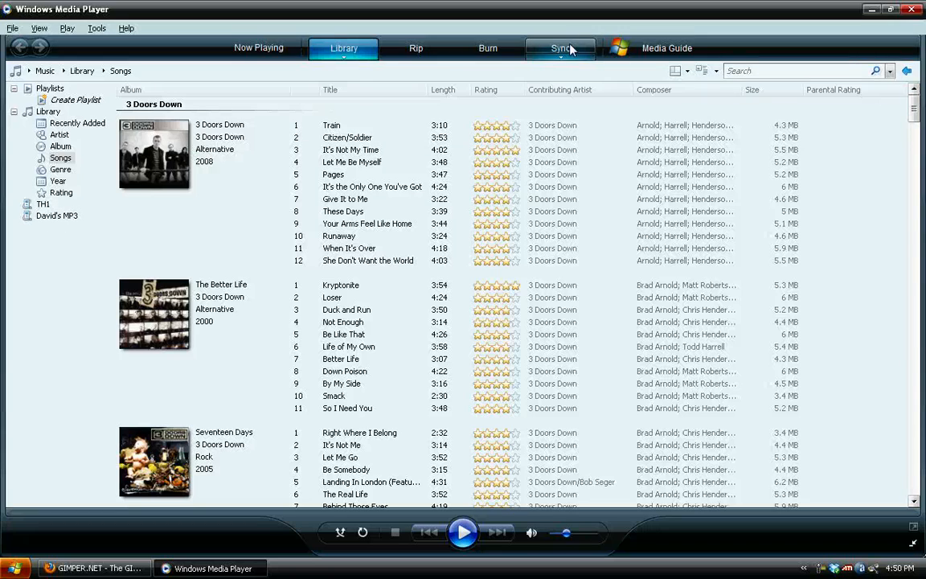
Finish the Device Setup from the Sync area so the MP3 player begins synchronizing
left_click(559, 49)
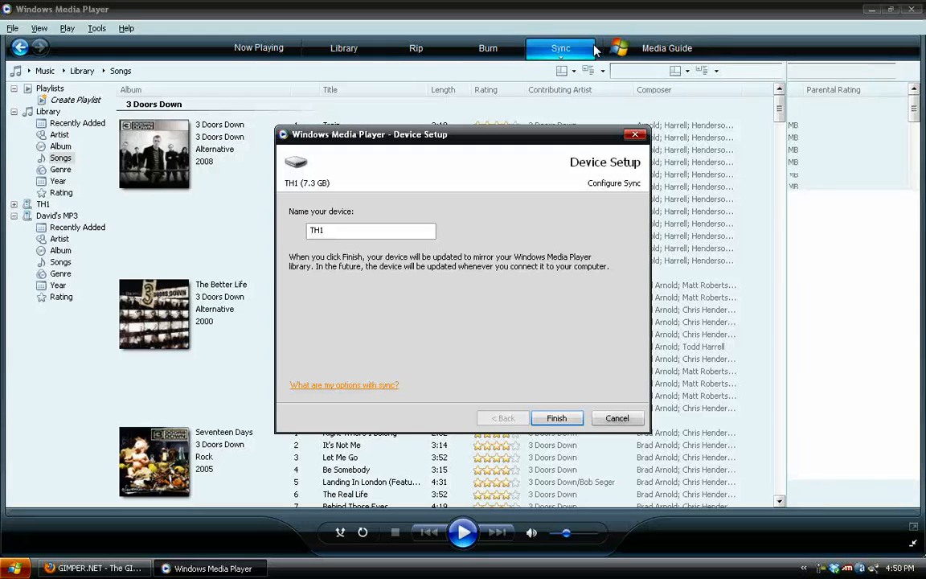
left_click(560, 48)
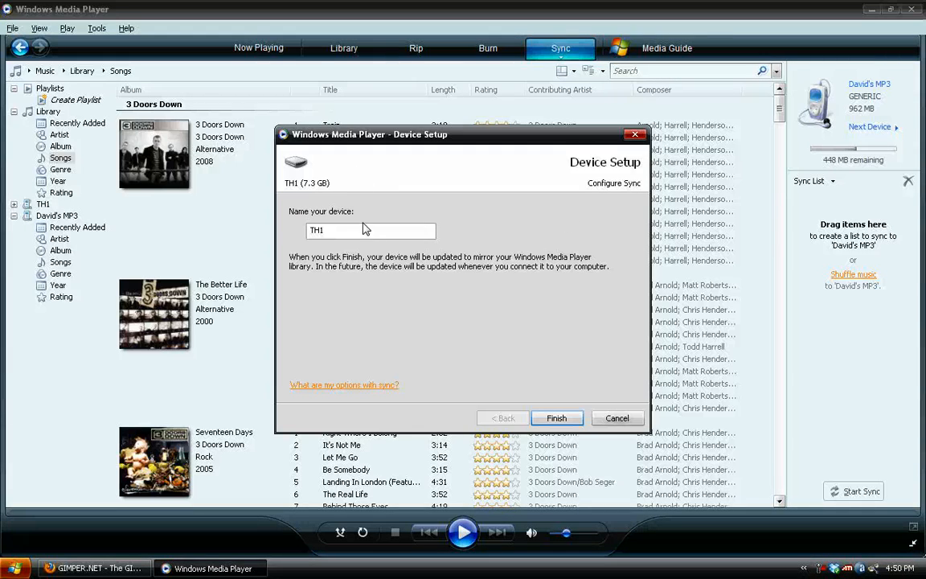
mouse_move(556, 419)
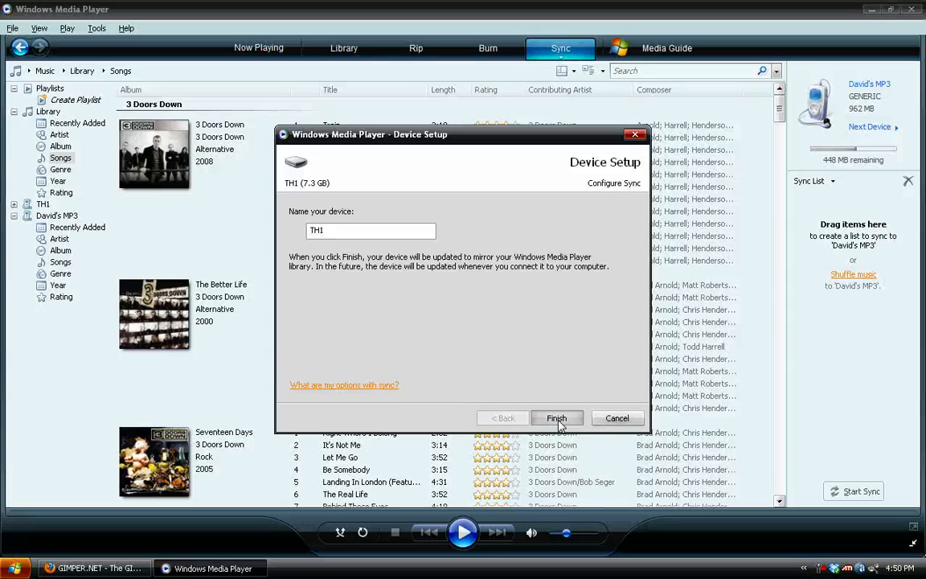
left_click(556, 418)
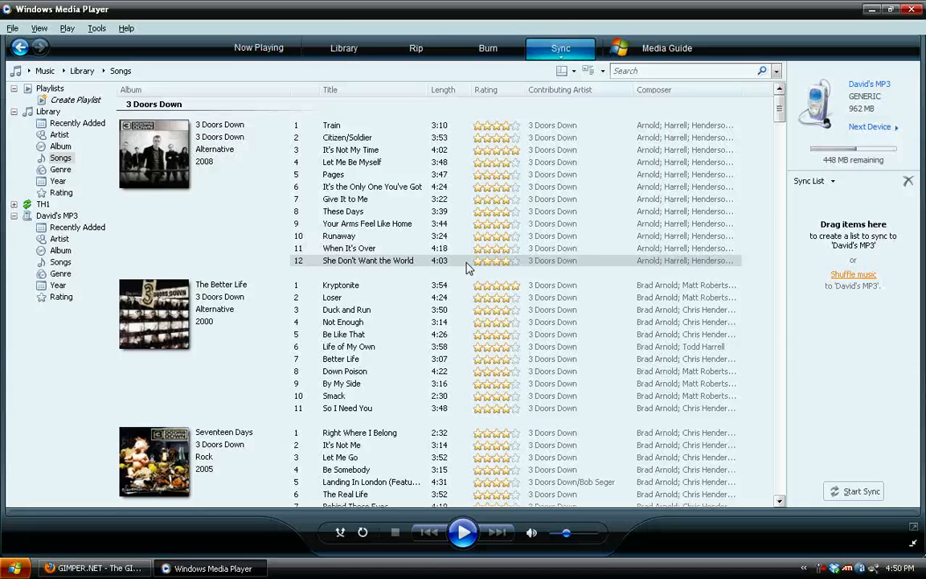
left_click(859, 492)
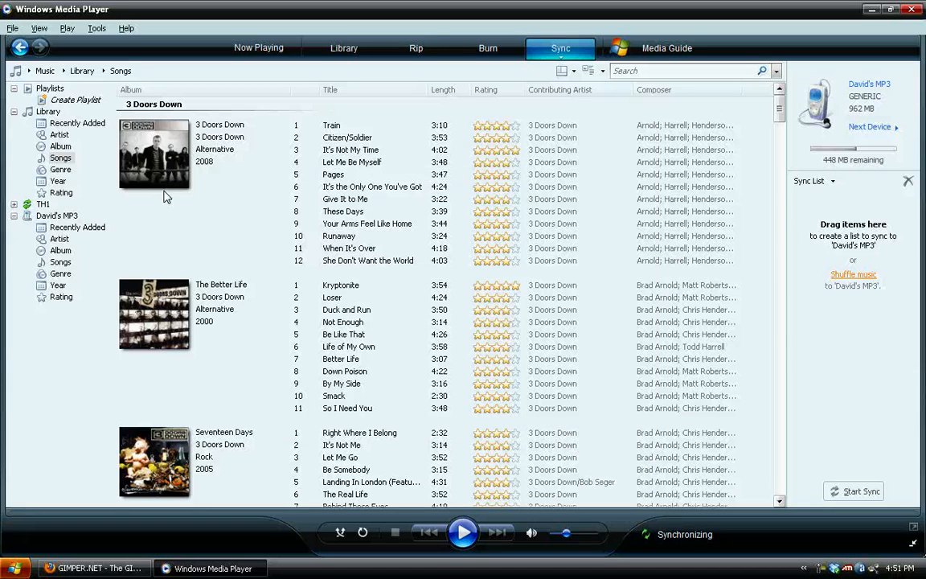
Browse the MP3 player's contents, then return to the library's Songs list
left_click(56, 216)
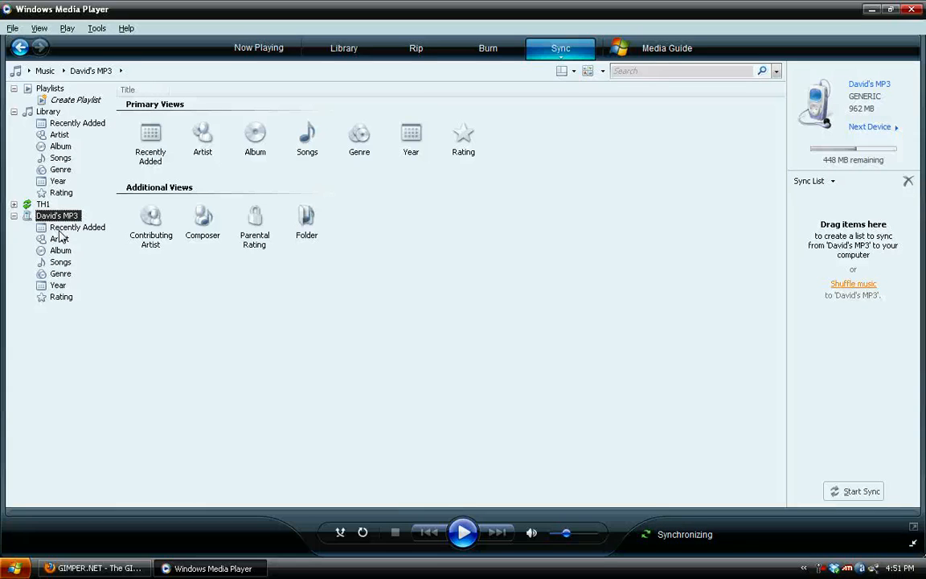
mouse_move(65, 256)
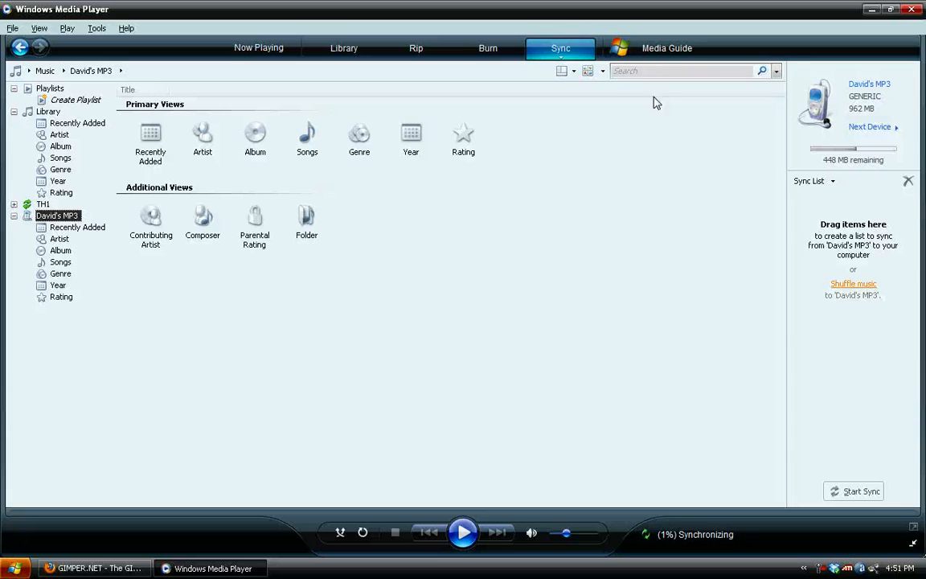
mouse_move(61, 160)
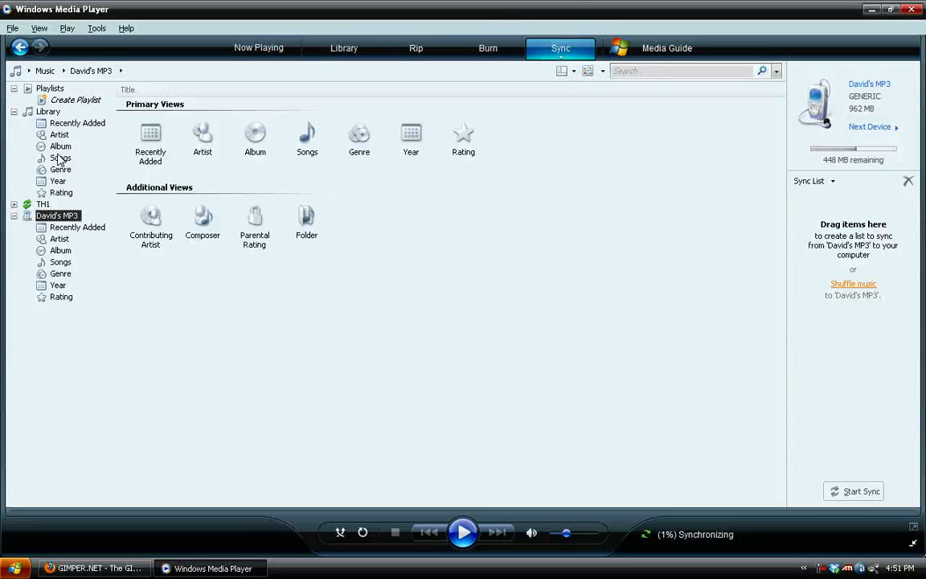
left_click(61, 157)
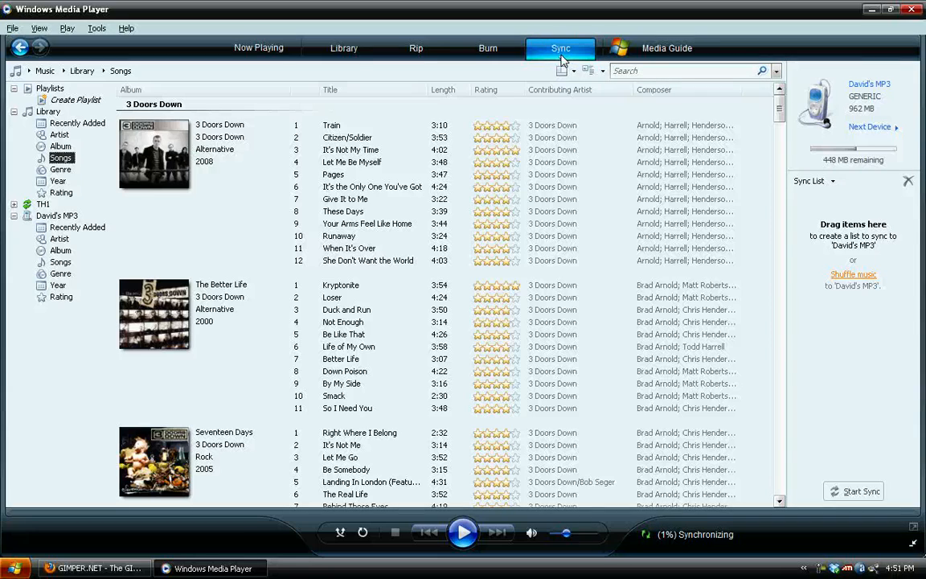
mouse_move(571, 61)
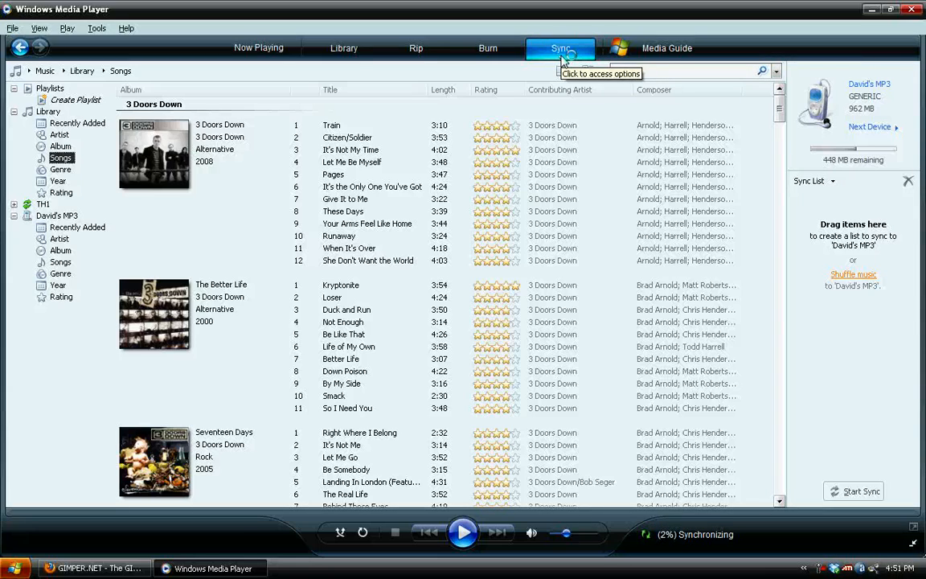
Open Advanced Options for the MP3 player from the Sync menu, showing its sync properties
left_click(560, 48)
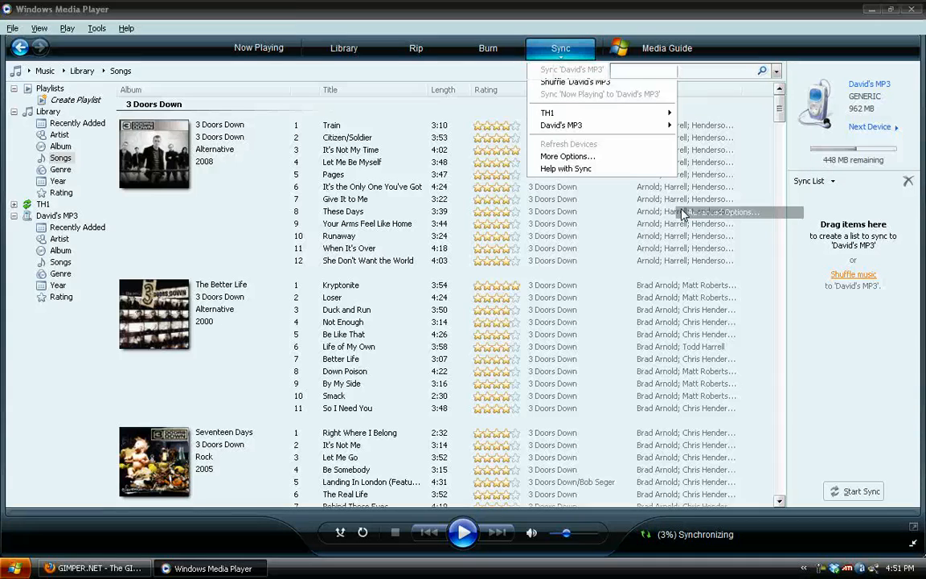
left_click(567, 156)
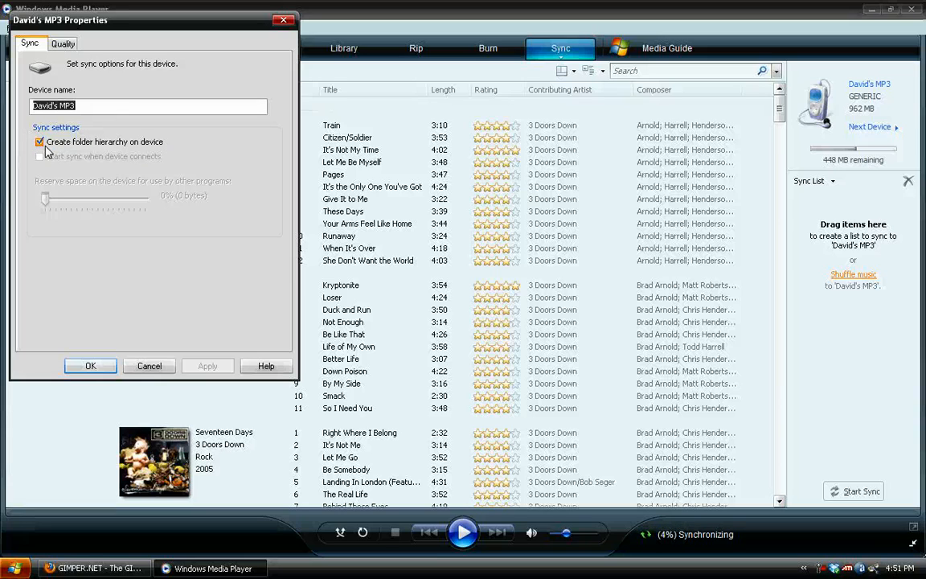
On the Quality tab, set music conversion to Smallest Size (64 Kbps) and save with OK
left_click(63, 43)
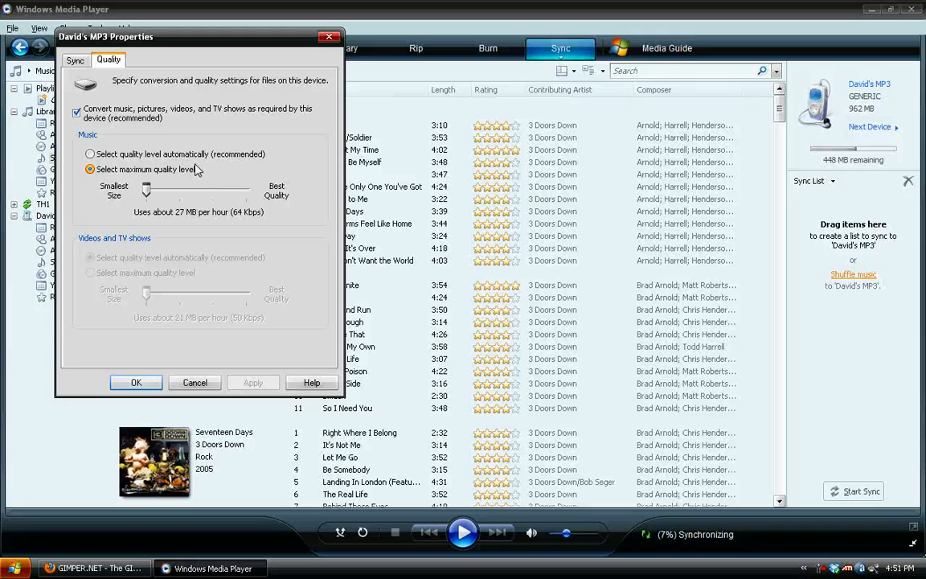
left_click_drag(147, 190, 243, 189)
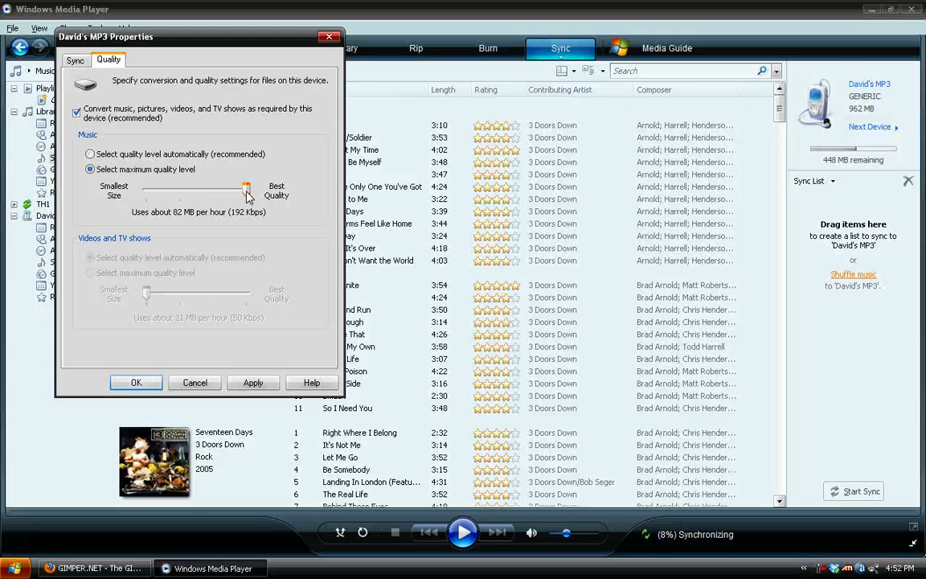
left_click_drag(248, 190, 180, 190)
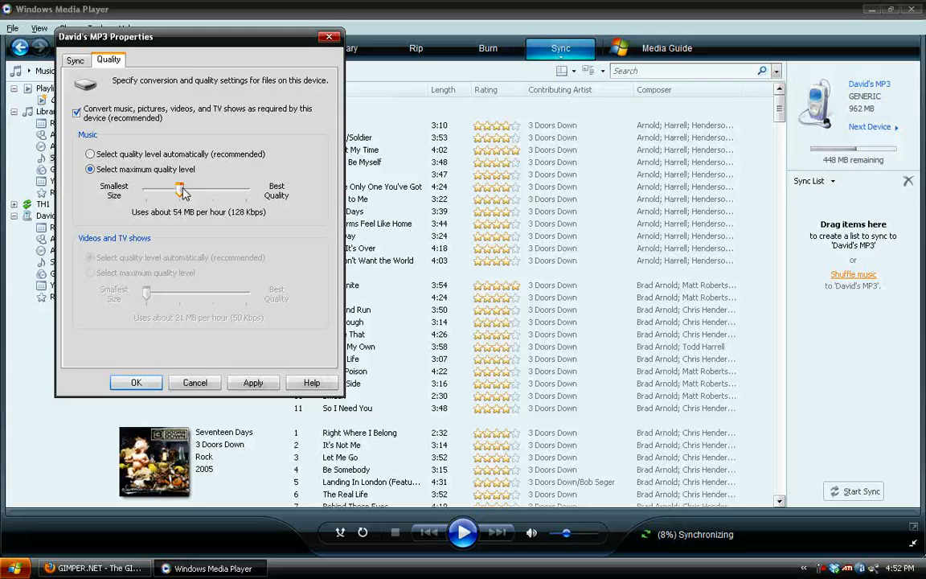
left_click_drag(180, 190, 148, 189)
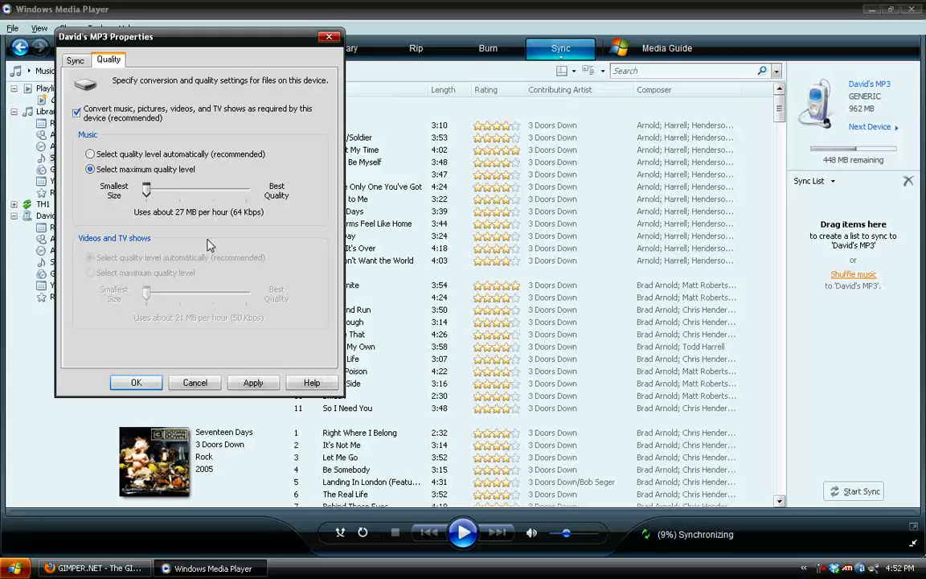
left_click_drag(145, 190, 180, 190)
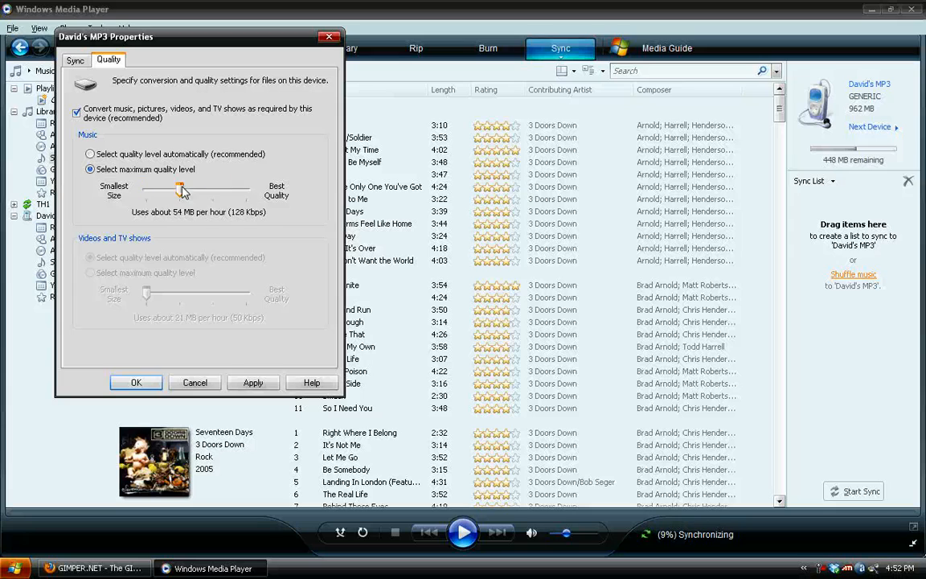
left_click_drag(180, 190, 147, 190)
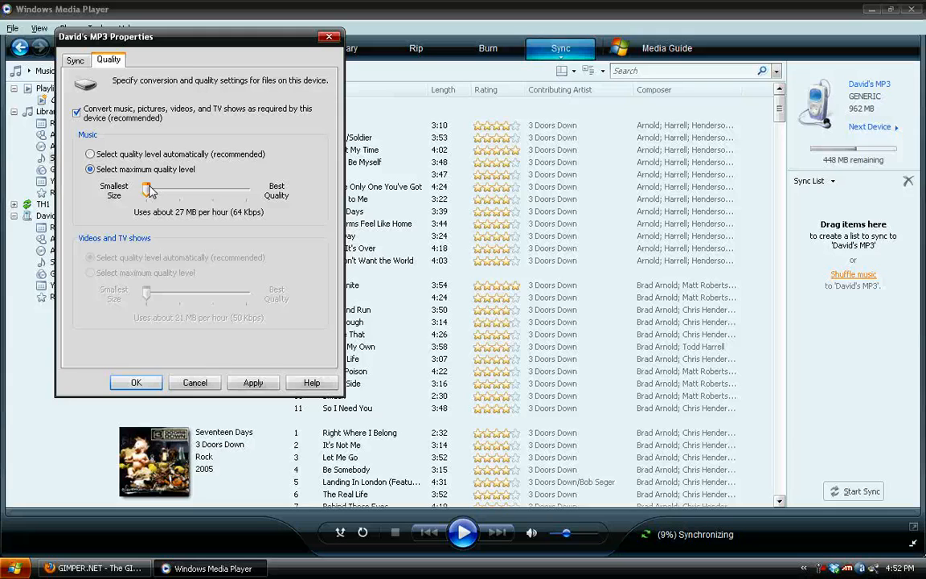
mouse_move(867, 169)
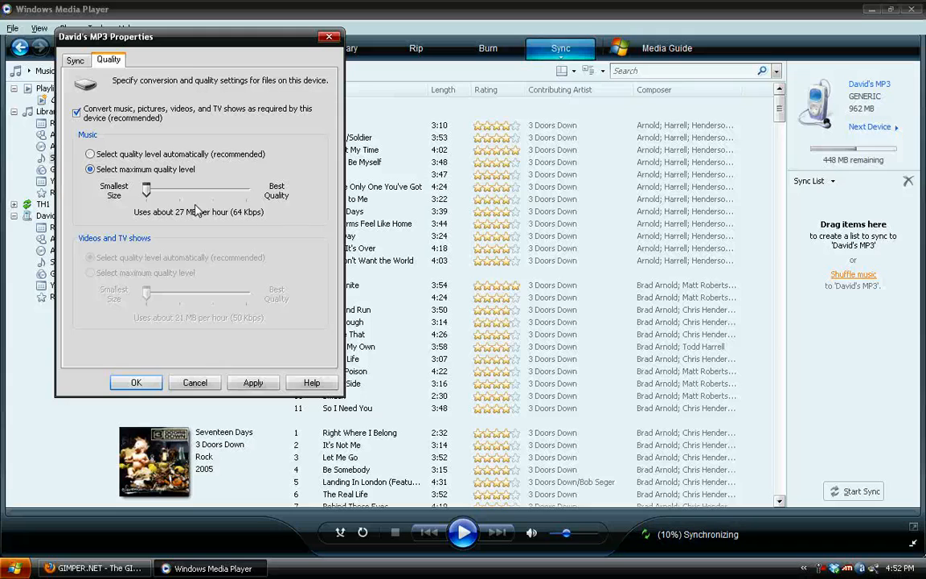
mouse_move(791, 177)
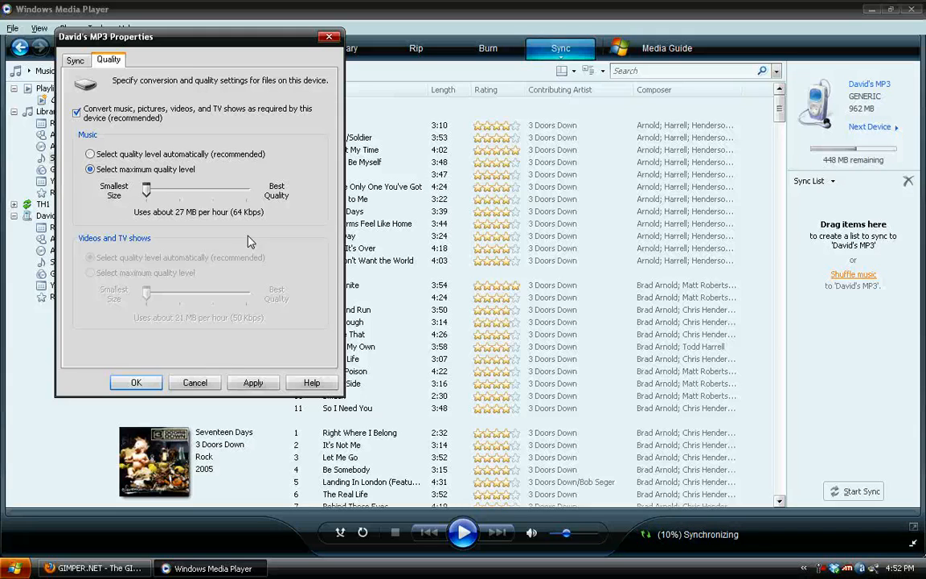
mouse_move(208, 222)
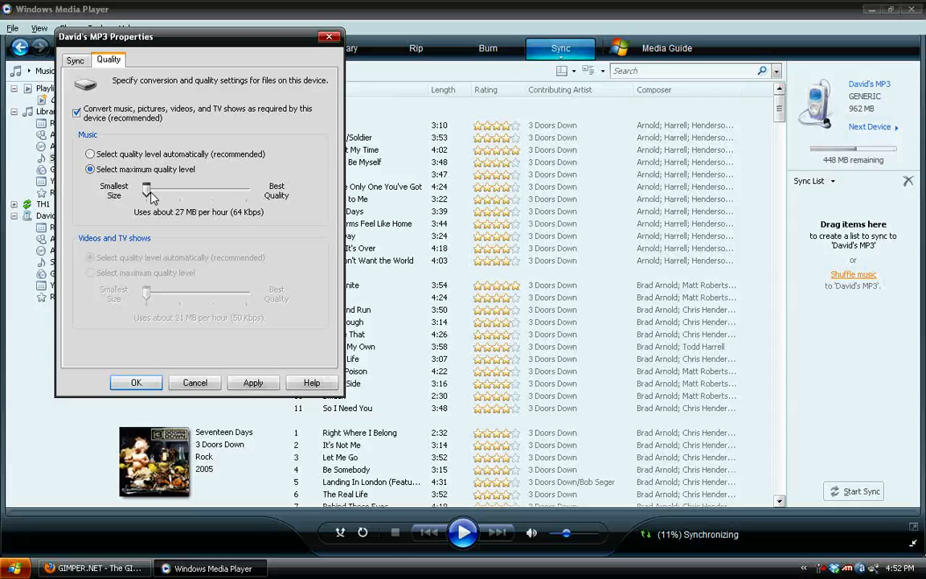
left_click(135, 383)
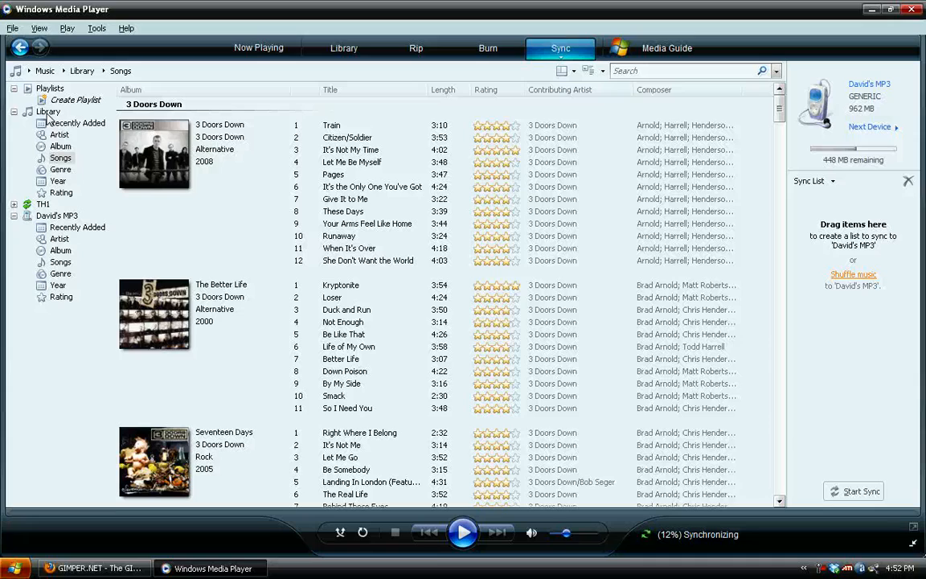
Scroll the song list and place 'The Downfall of Us All' in the player's Sync List
scroll("down", 3)
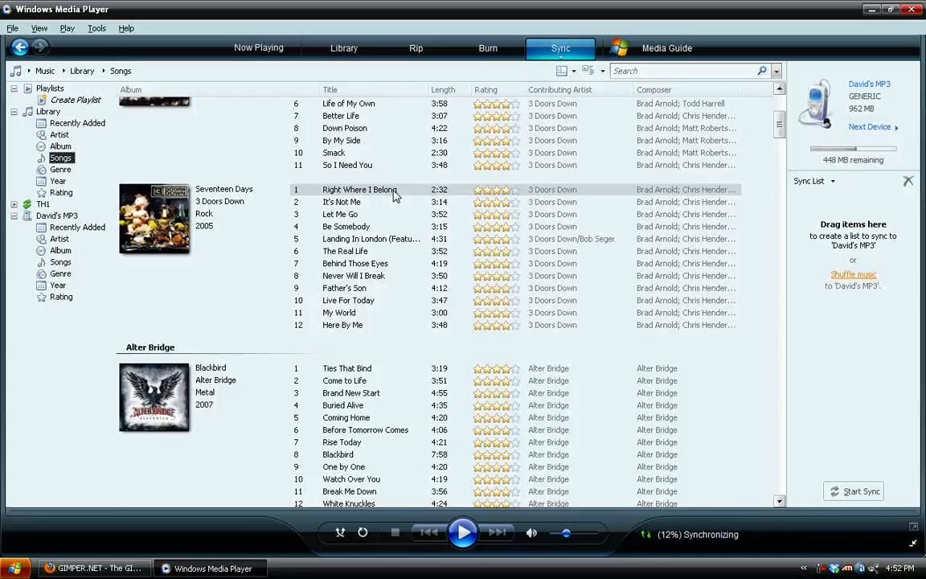
scroll("down", 3)
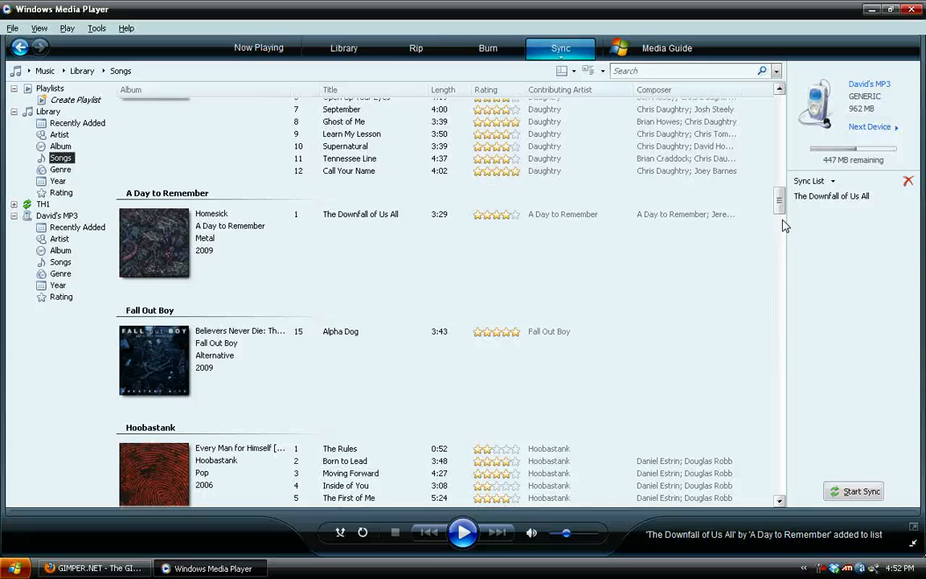
mouse_move(782, 206)
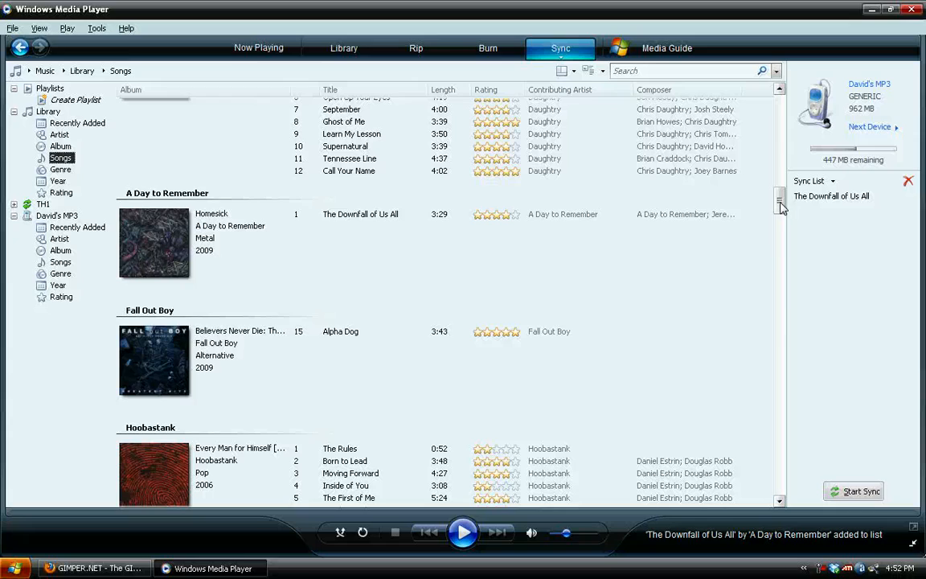
left_click(854, 492)
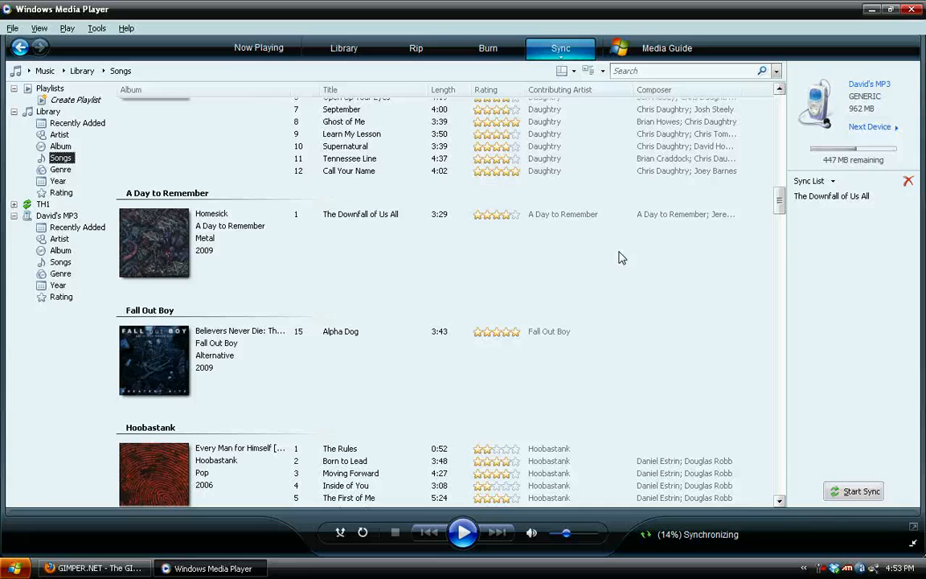
mouse_move(339, 187)
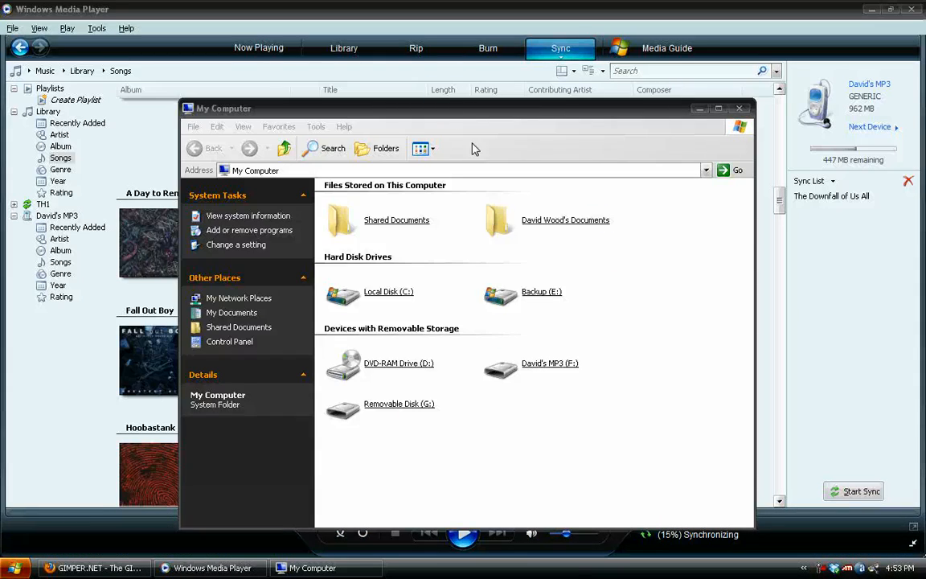
Open David's MP3 (F:) and its MUSIC folder showing the artist folders
double_click(550, 364)
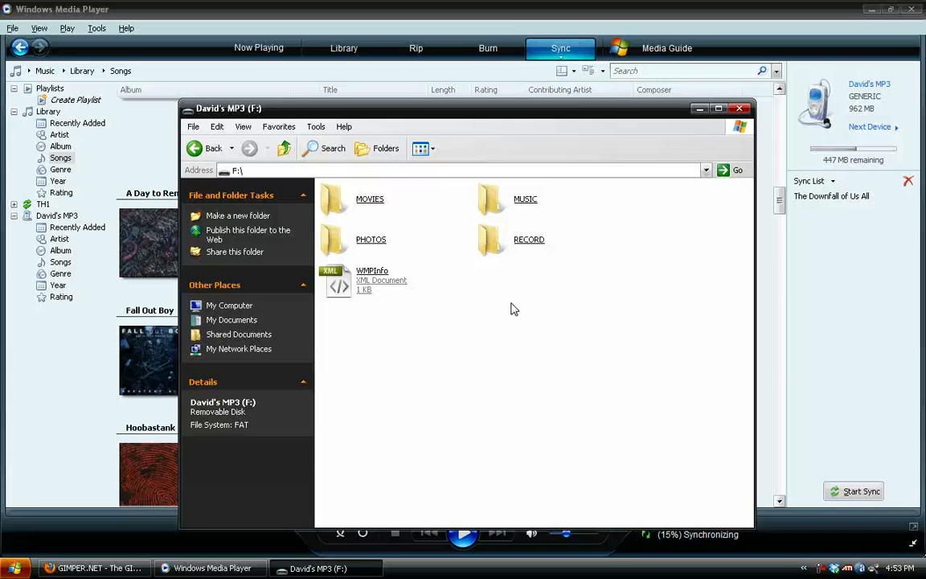
double_click(524, 200)
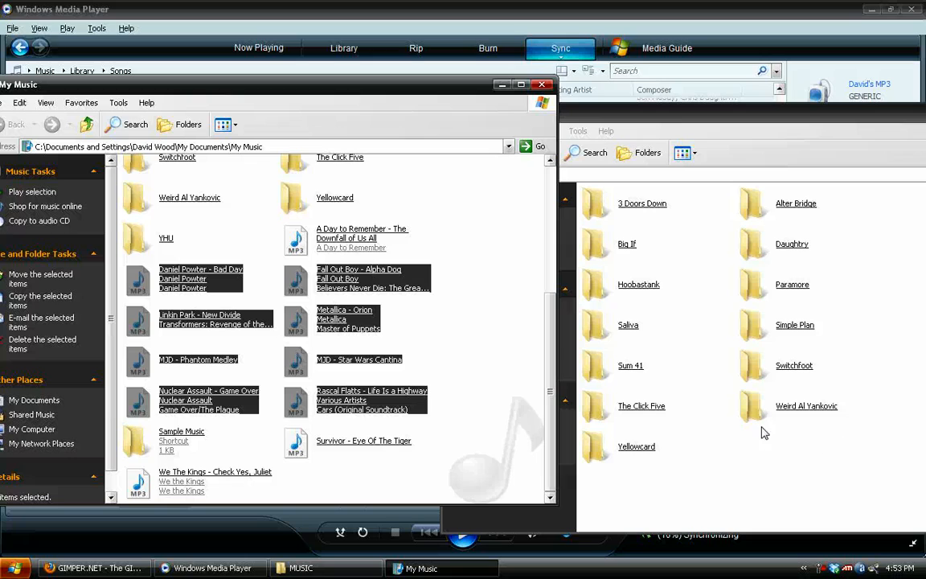
mouse_move(859, 513)
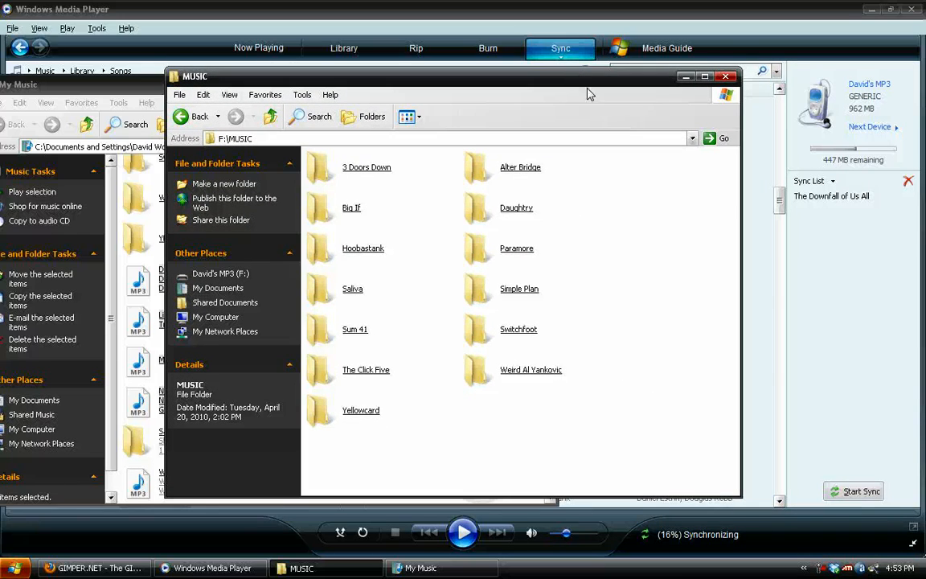
mouse_move(596, 128)
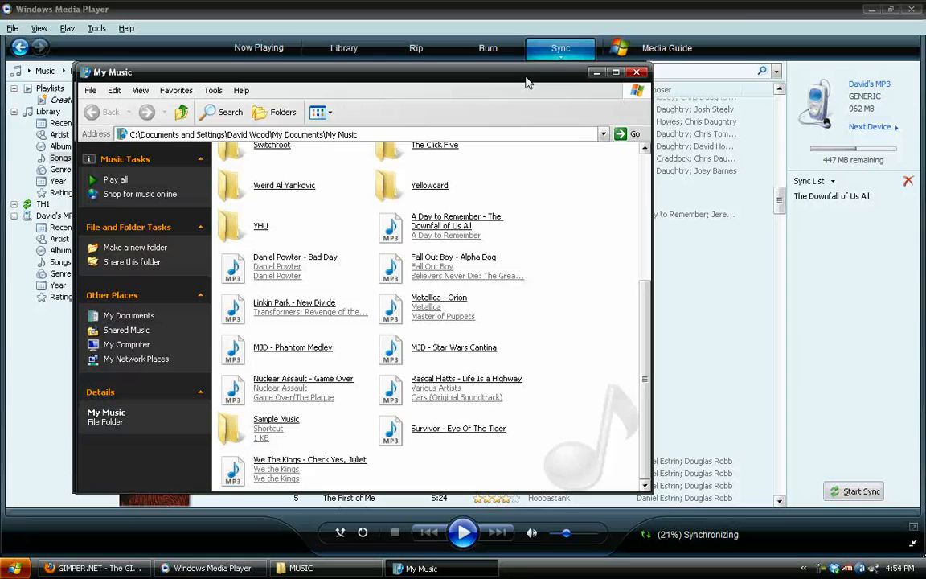
Bring Windows Media Player forward and Start Sync so the song begins converting
left_click(637, 71)
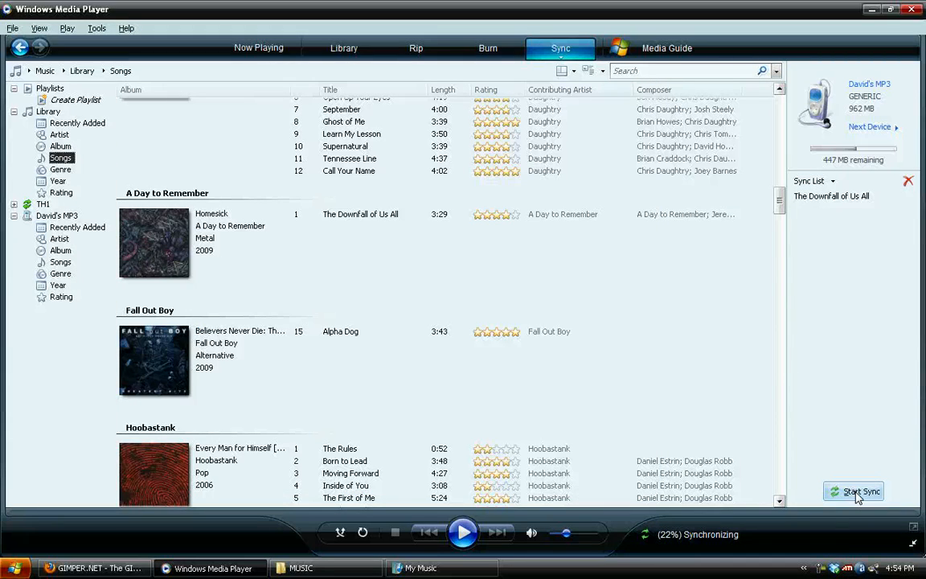
left_click(862, 493)
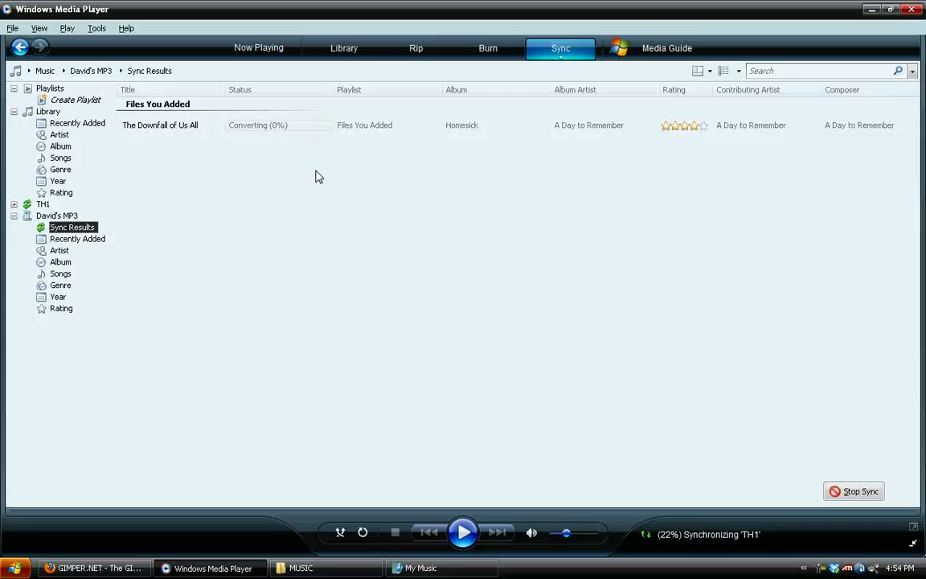
mouse_move(206, 148)
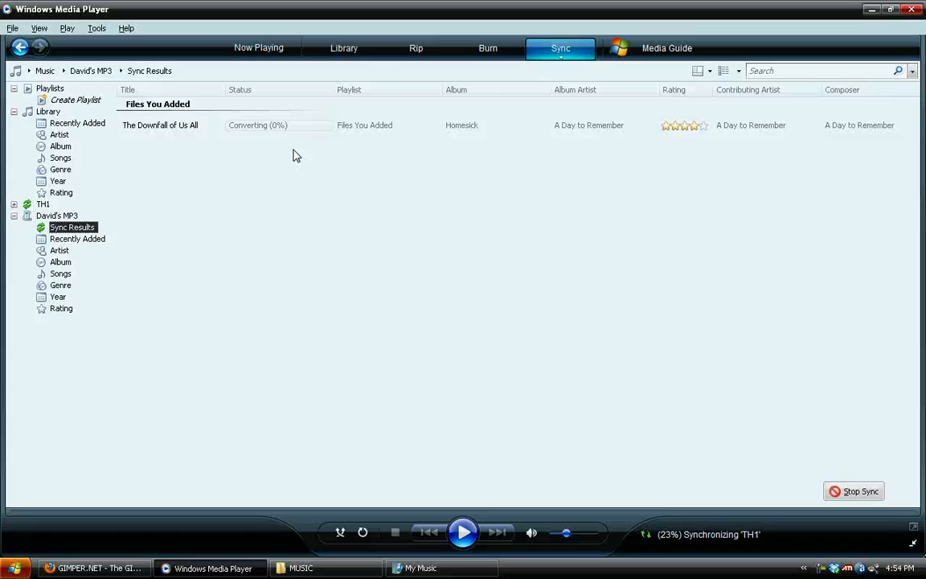
mouse_move(296, 170)
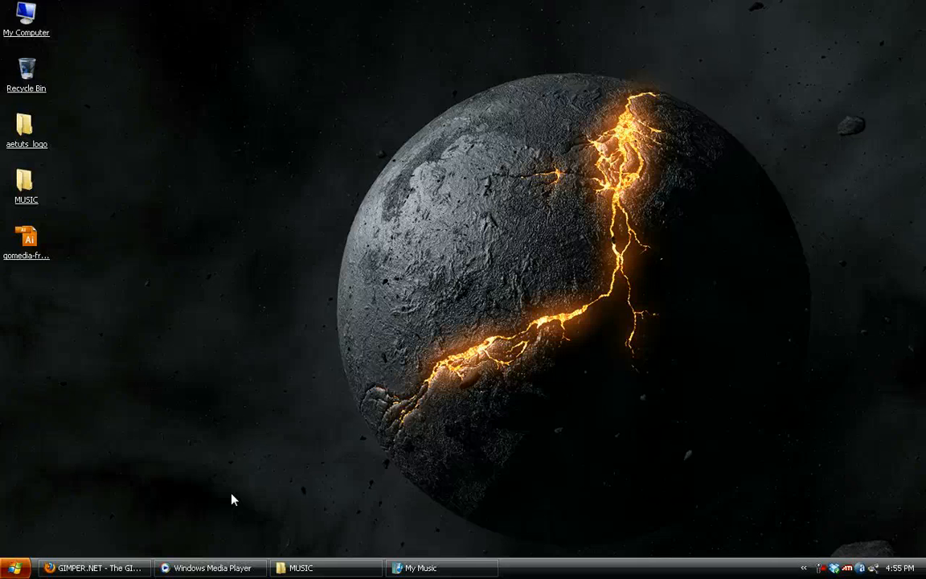
mouse_move(211, 567)
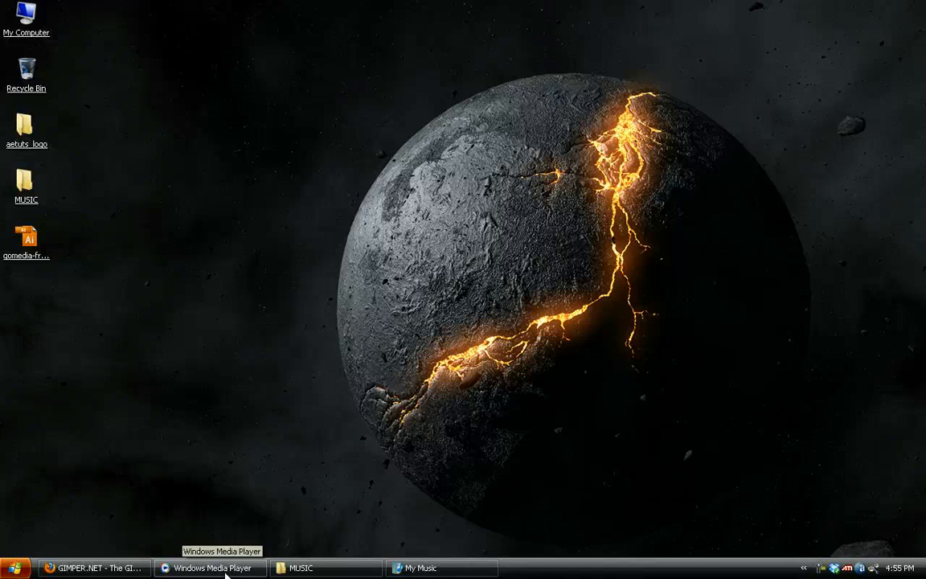
left_click(422, 568)
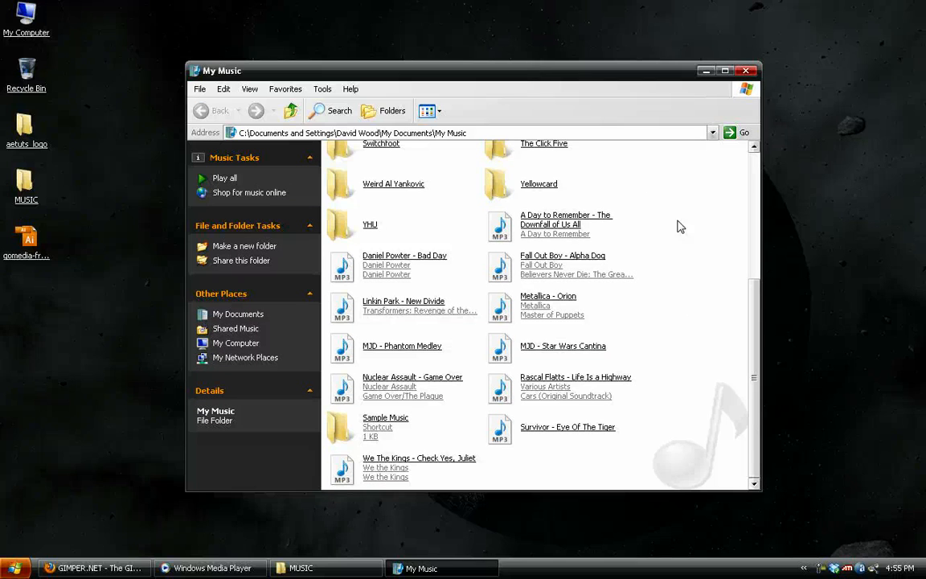
mouse_move(703, 232)
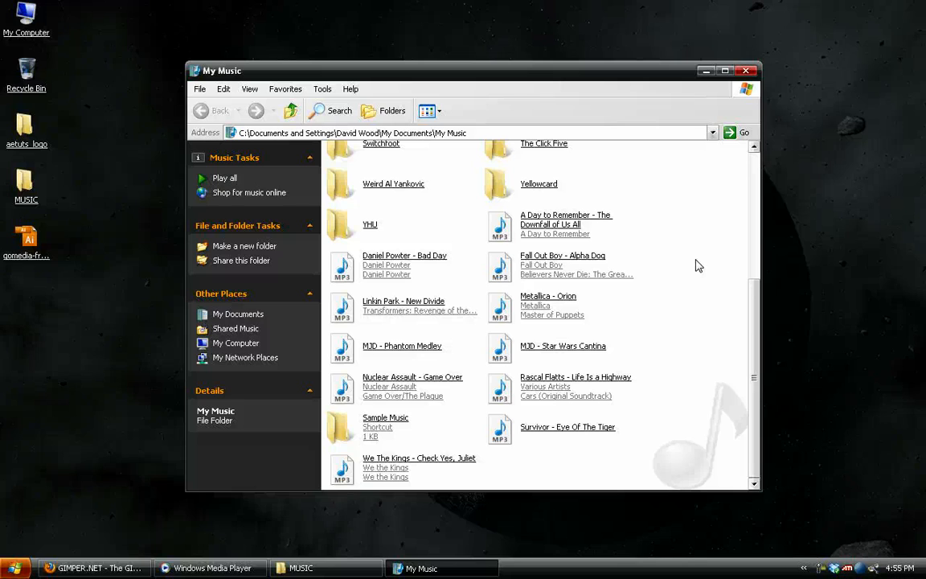
mouse_move(711, 206)
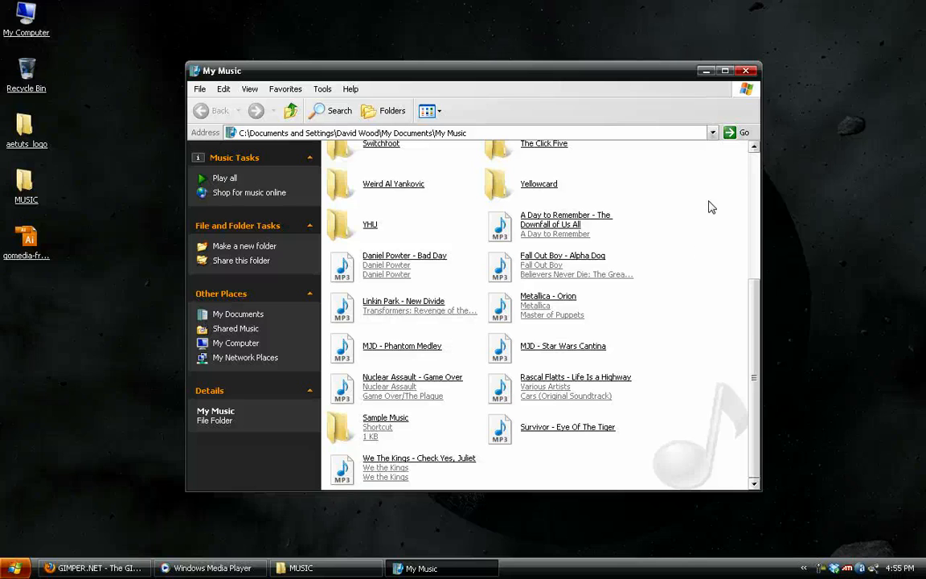
mouse_move(418, 229)
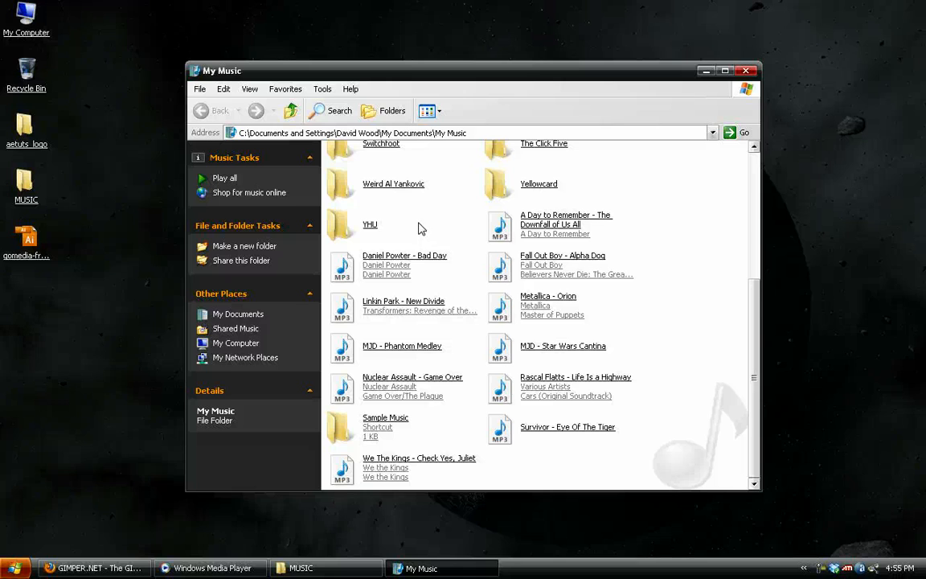
left_click(563, 266)
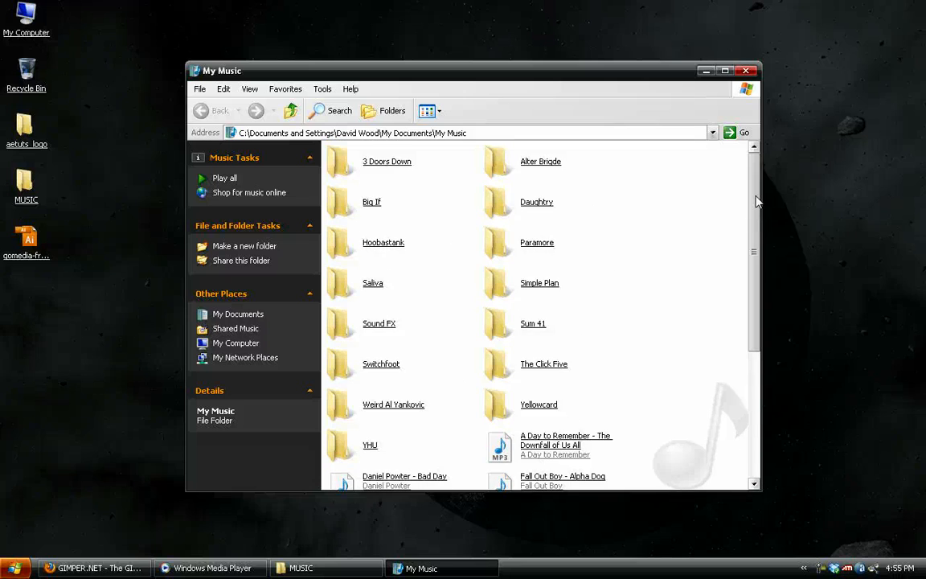
scroll("down", 3)
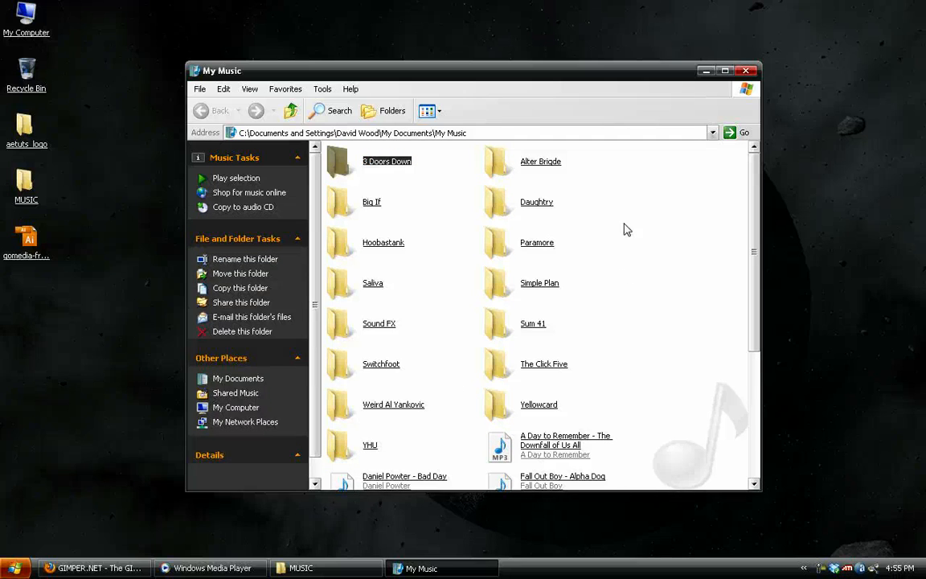
double_click(386, 161)
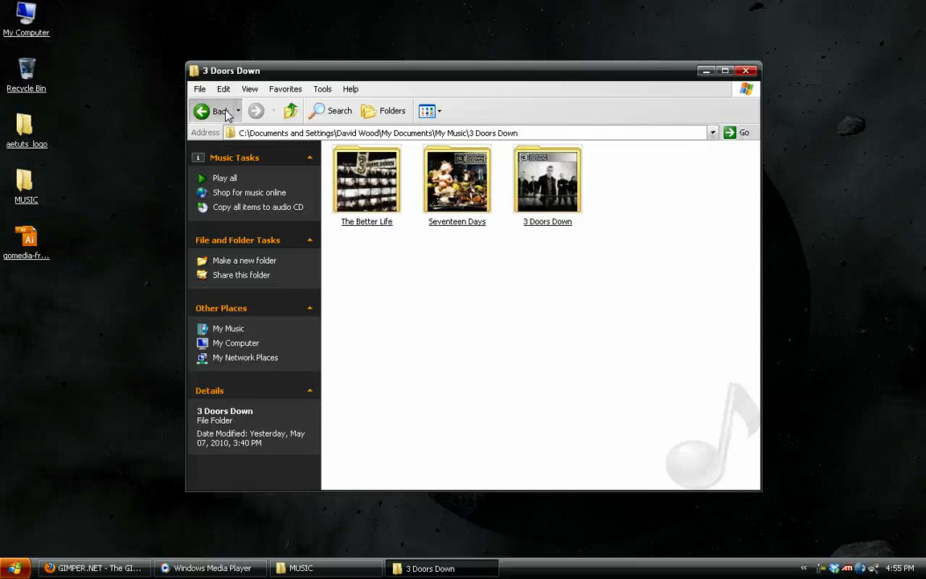
left_click(215, 111)
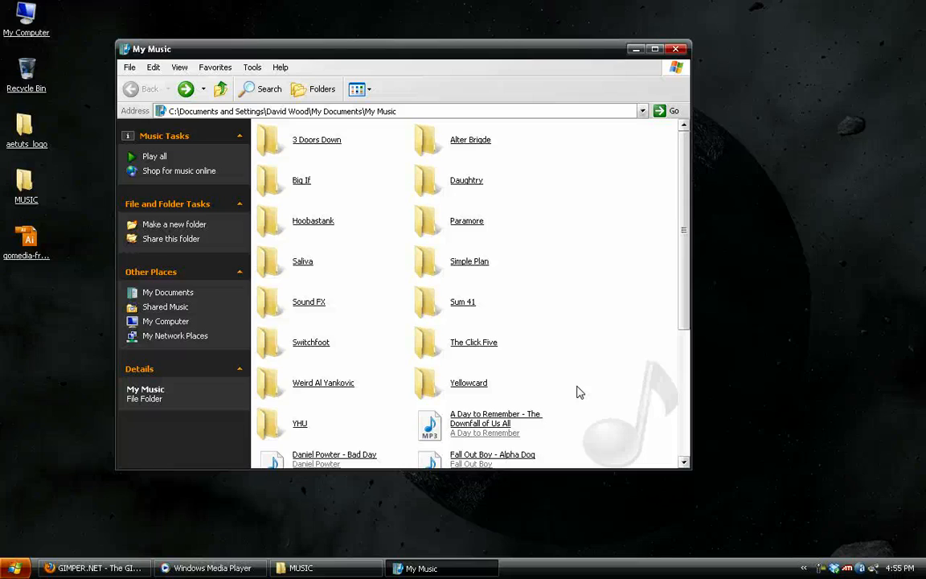
mouse_move(529, 151)
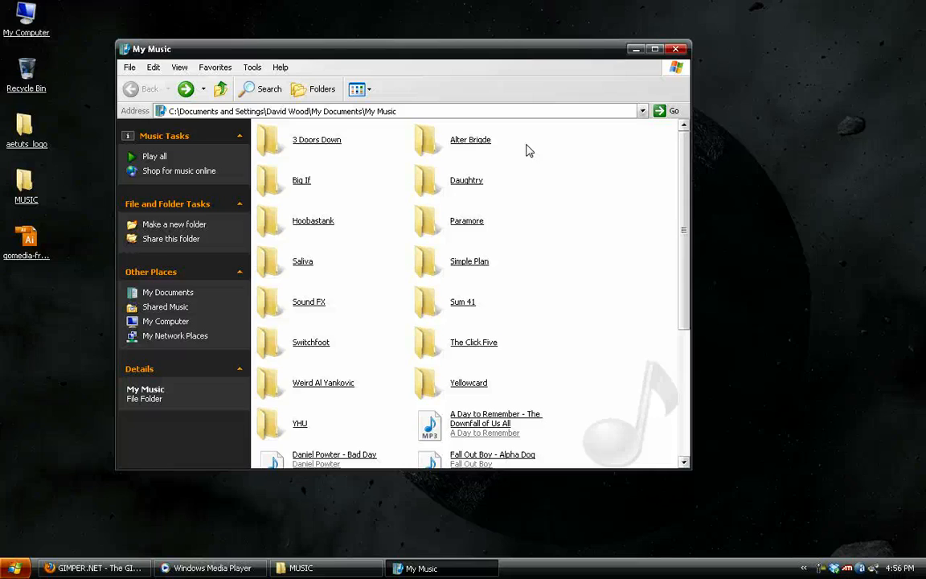
mouse_move(553, 249)
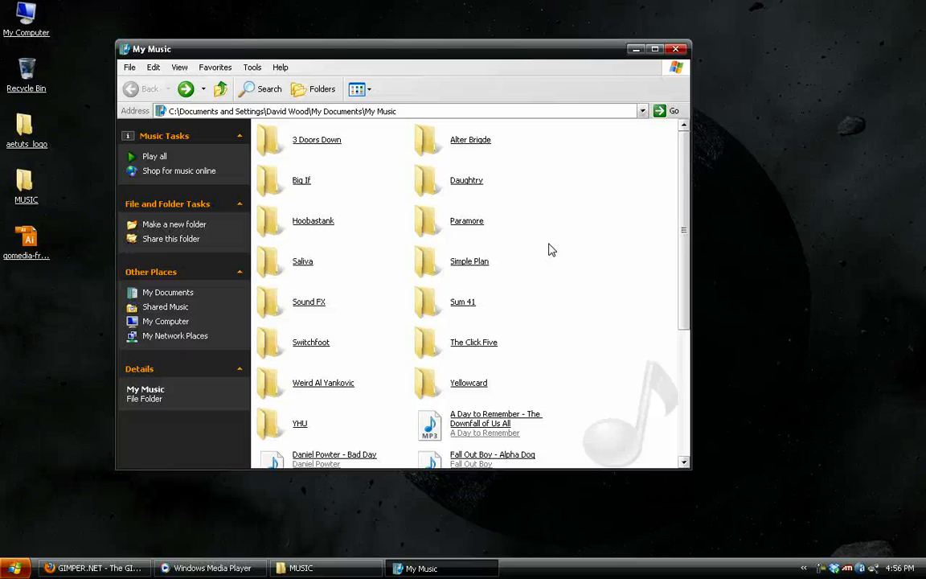
mouse_move(543, 190)
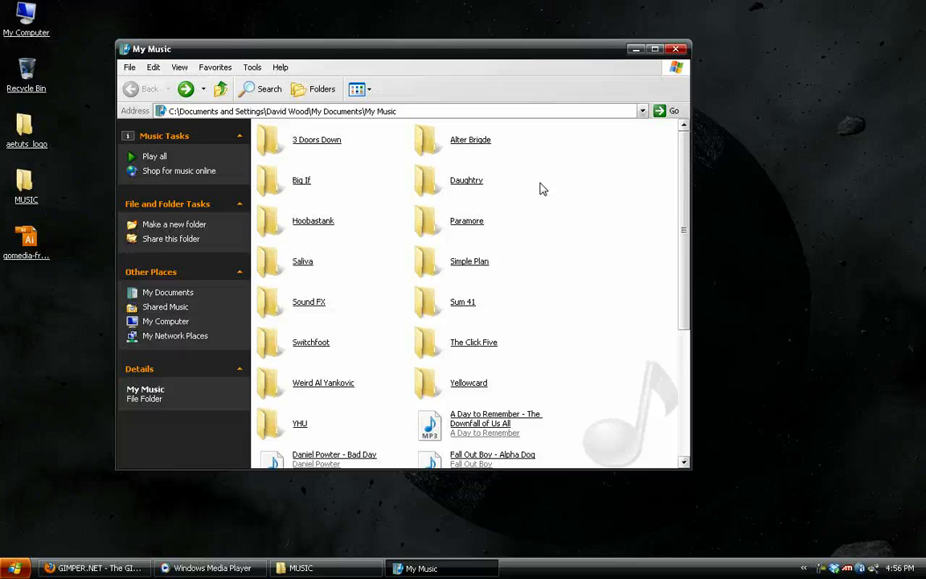
mouse_move(570, 130)
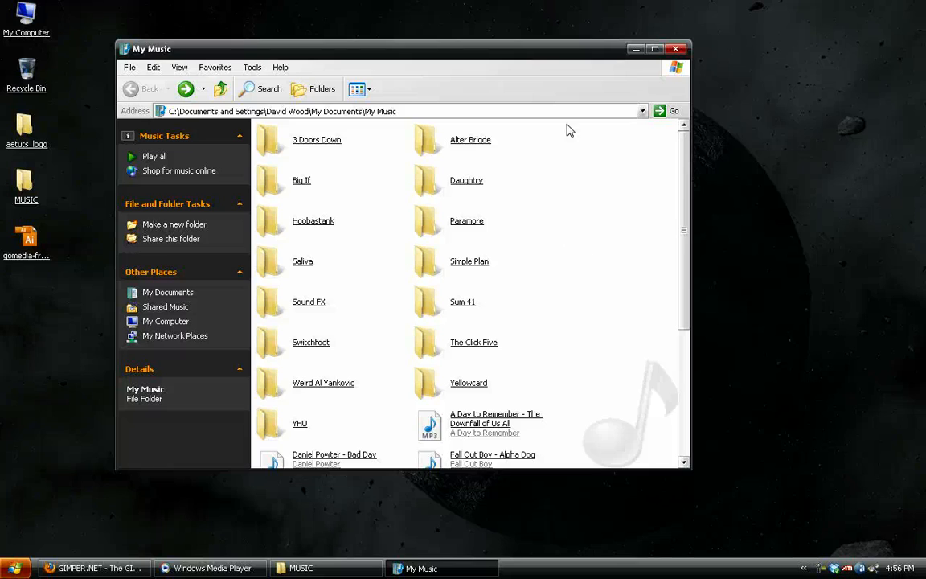
mouse_move(592, 307)
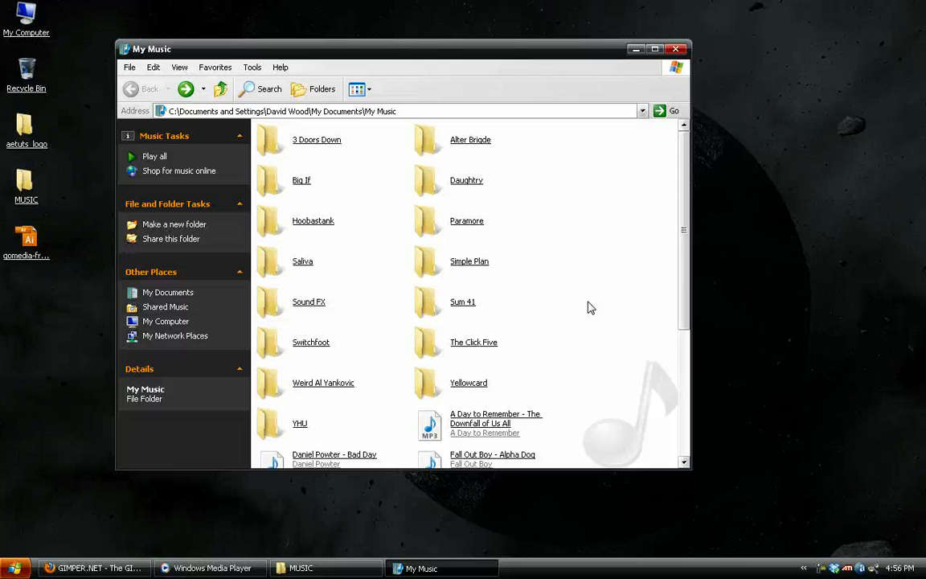
mouse_move(637, 229)
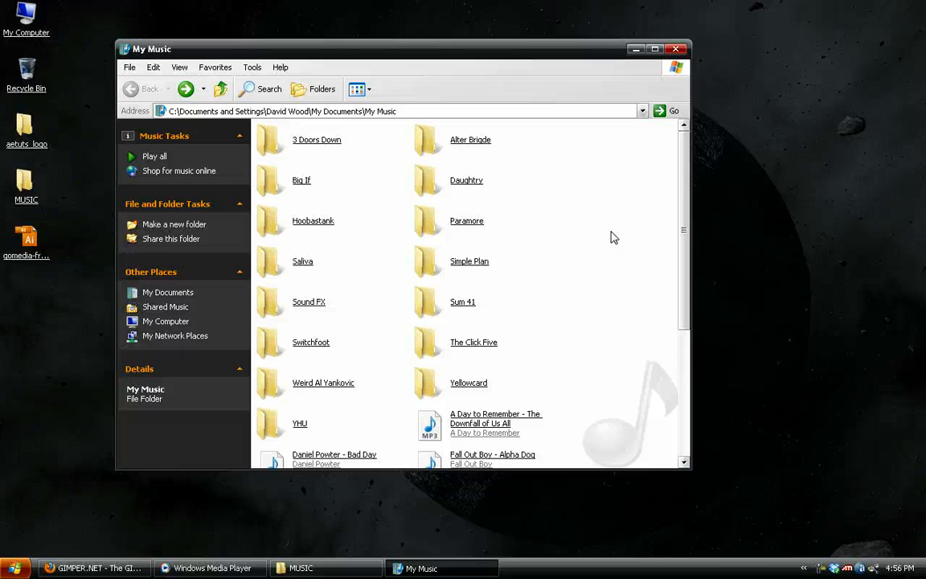
mouse_move(479, 415)
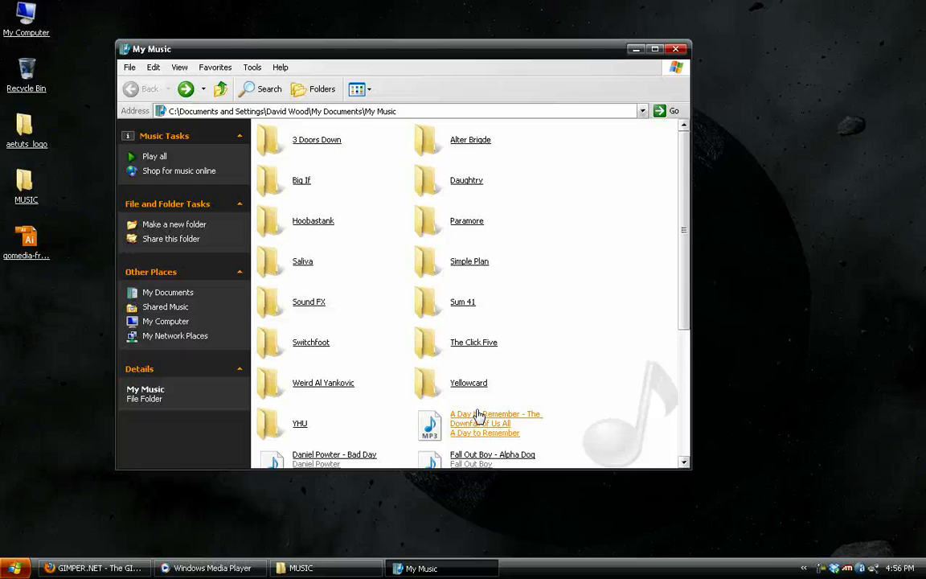
left_click(495, 423)
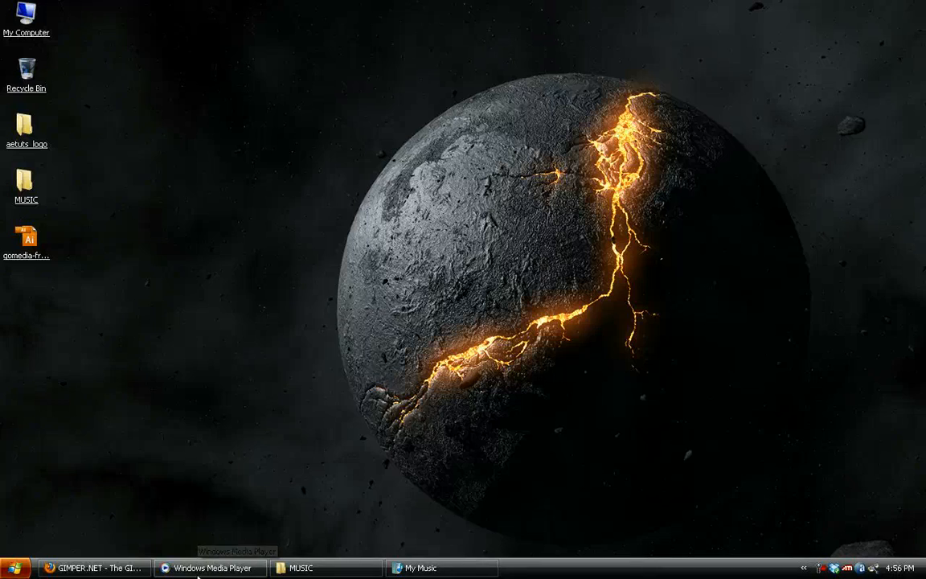
In the player's MUSIC folder, open A Day to Remember to find the synced song, then close the windows
left_click(211, 568)
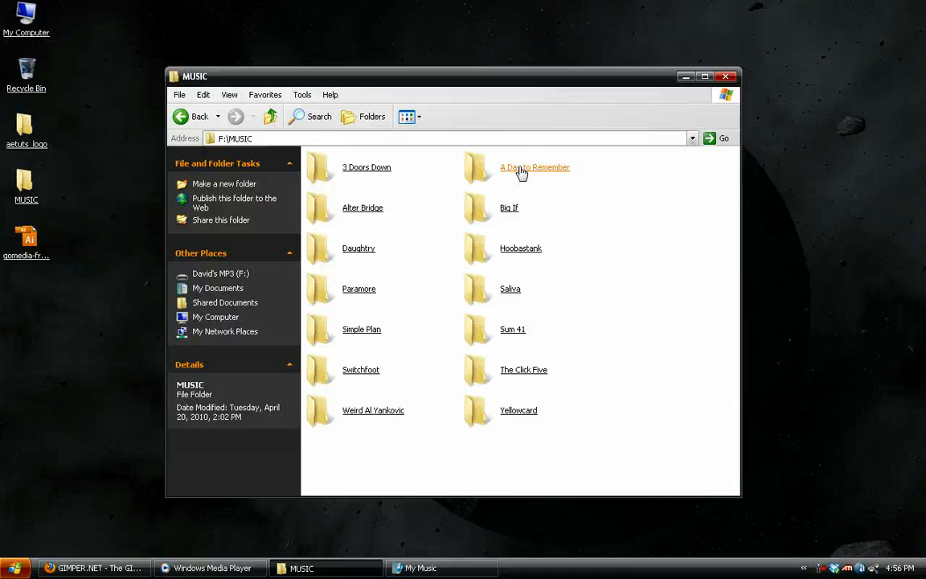
double_click(534, 167)
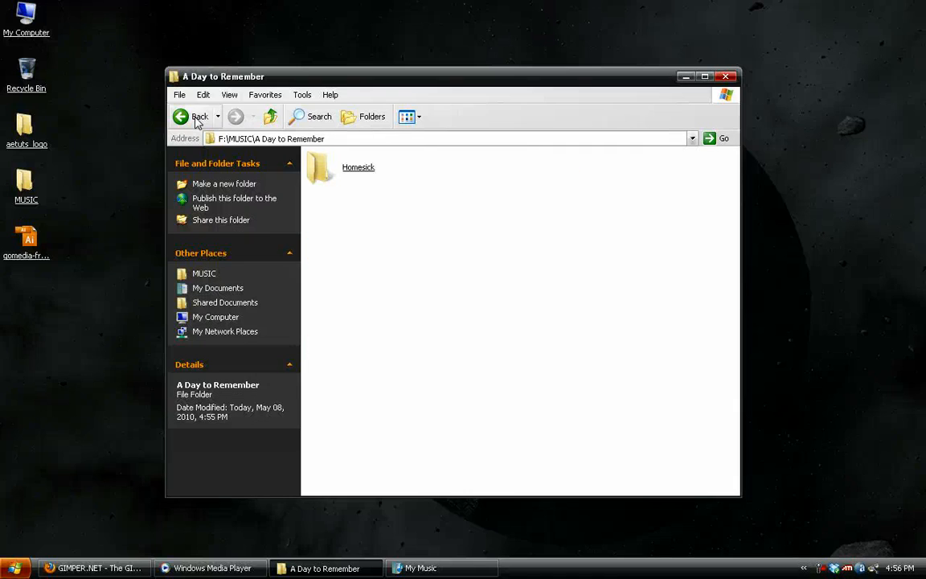
left_click(191, 116)
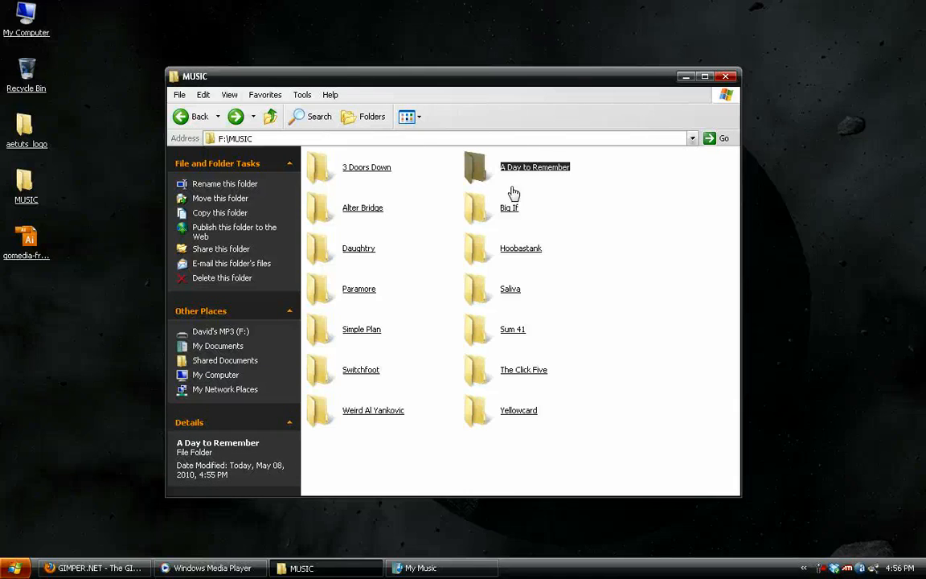
double_click(534, 165)
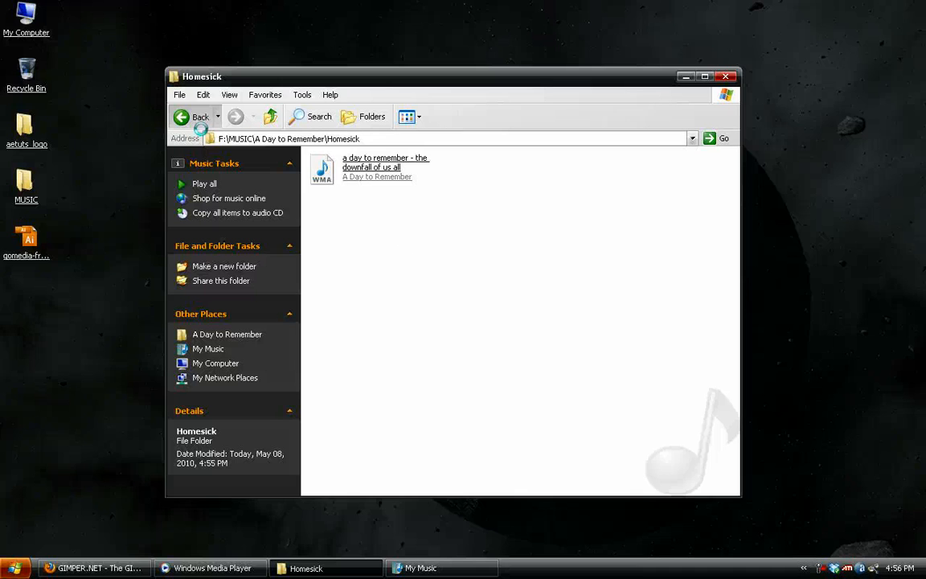
left_click(727, 78)
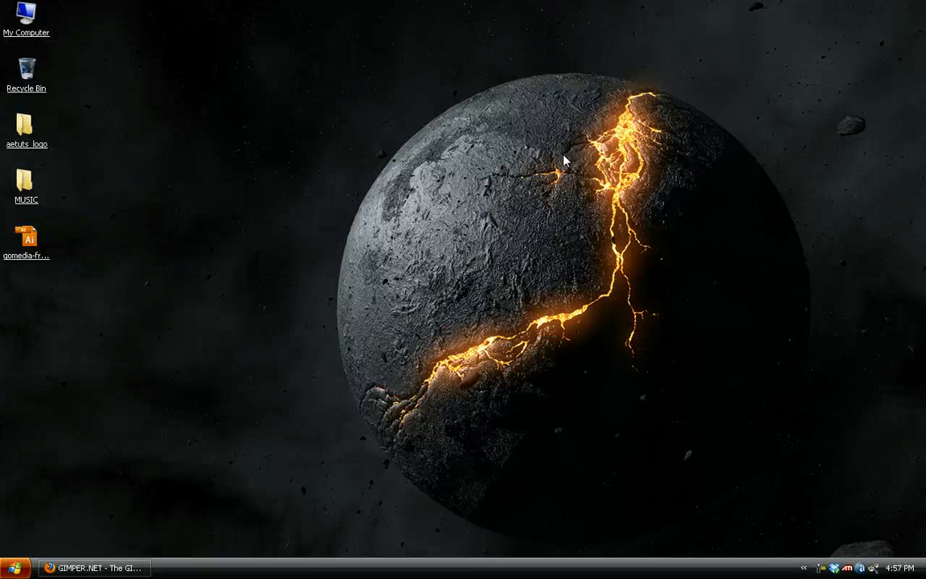
mouse_move(339, 371)
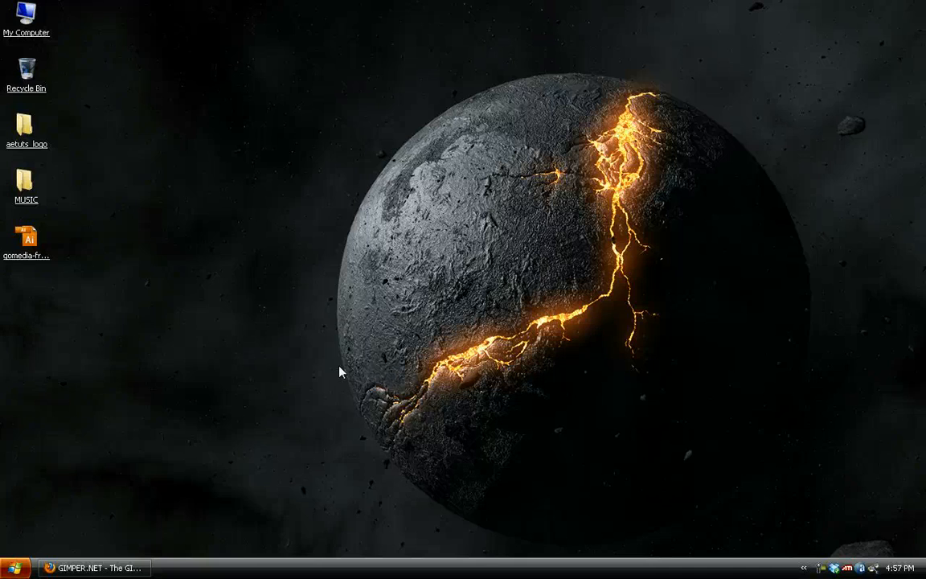